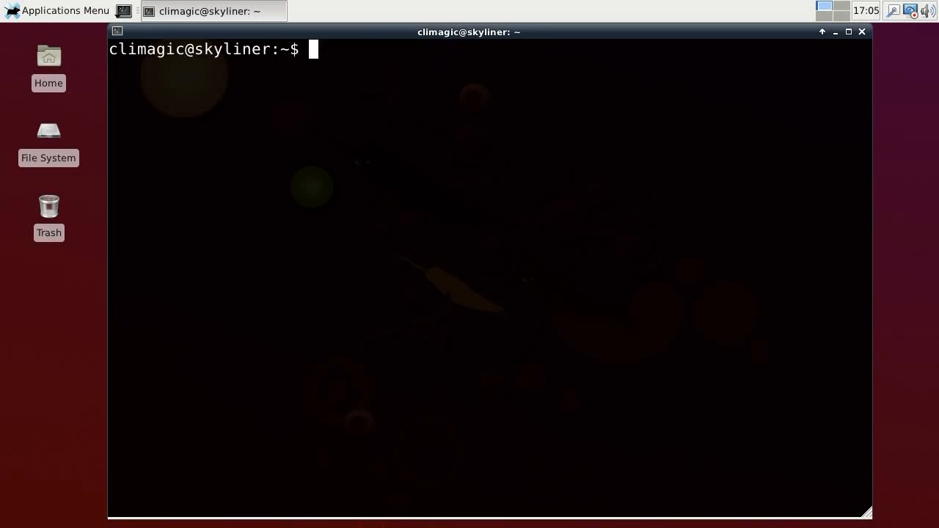
Check disk space with df -h and begin a while loop running nc -v -l
{"action": "type", "text": "df -h"}
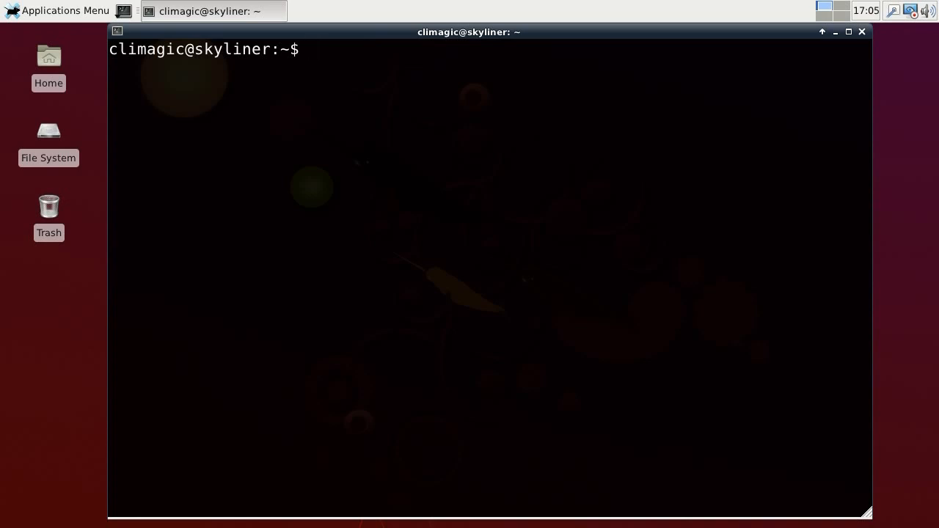
{"action": "type", "text": "df -h"}
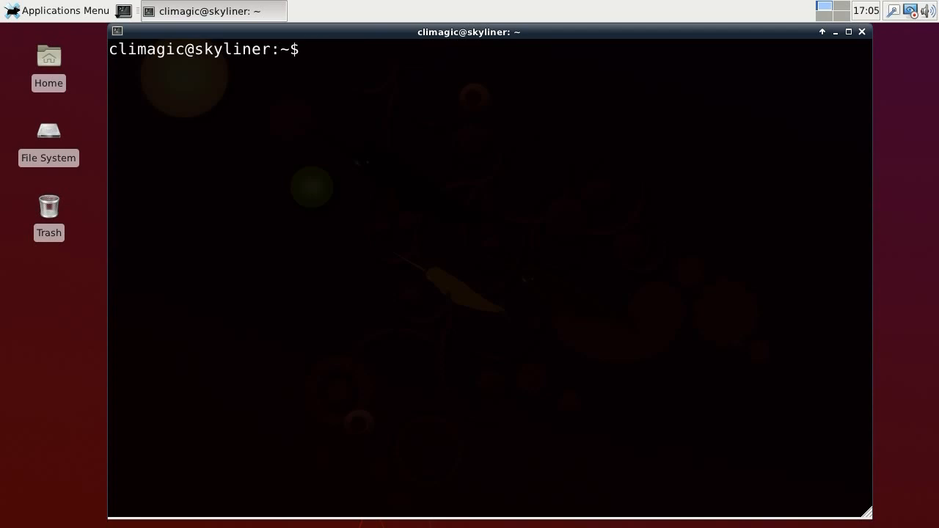
{"action": "type", "text": "wh"}
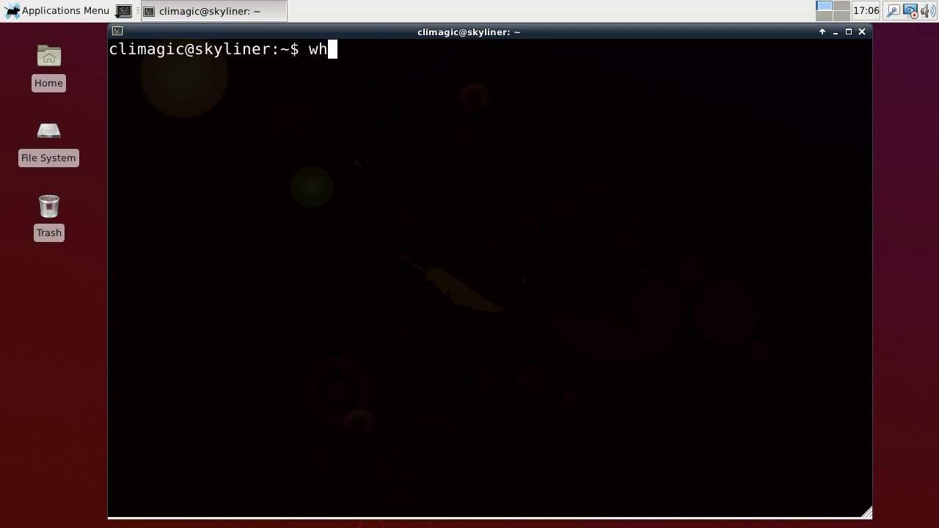
{"action": "type", "text": "ile"}
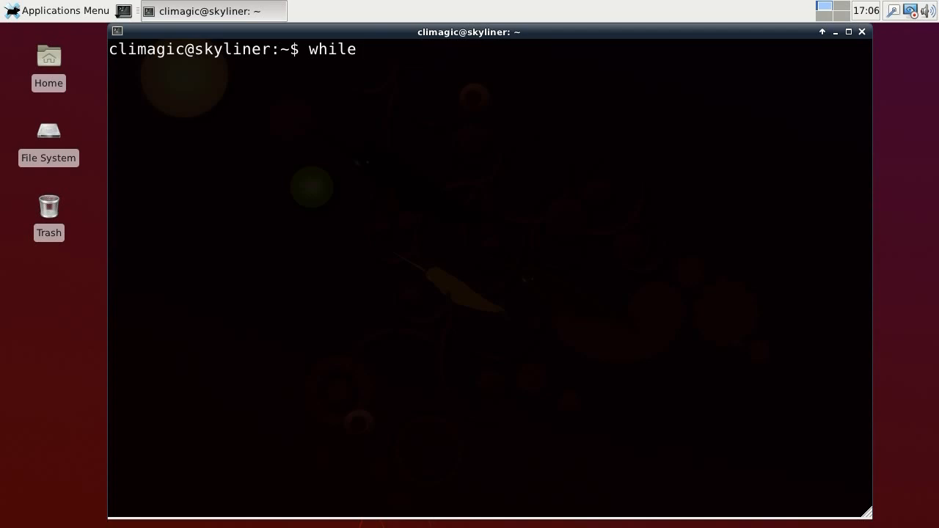
{"action": "type", "text": "nc"}
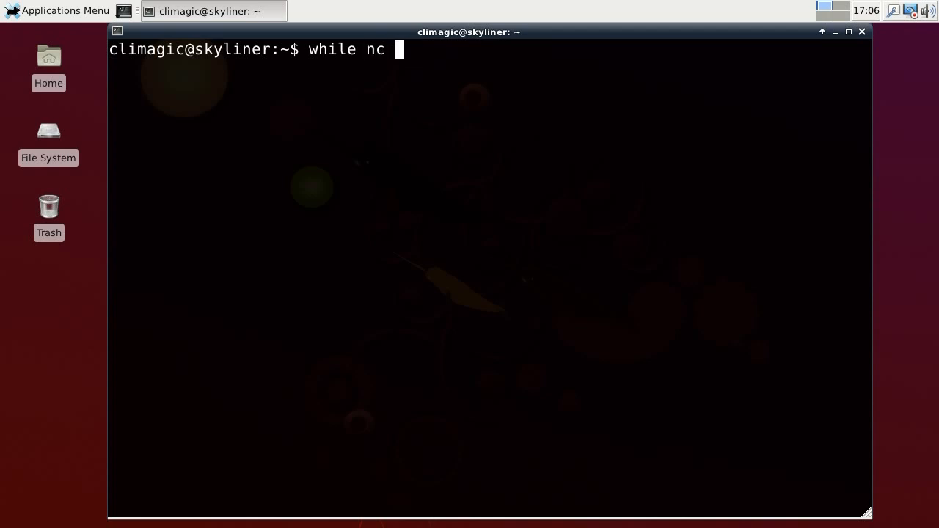
{"action": "type", "text": "-v -lo"}
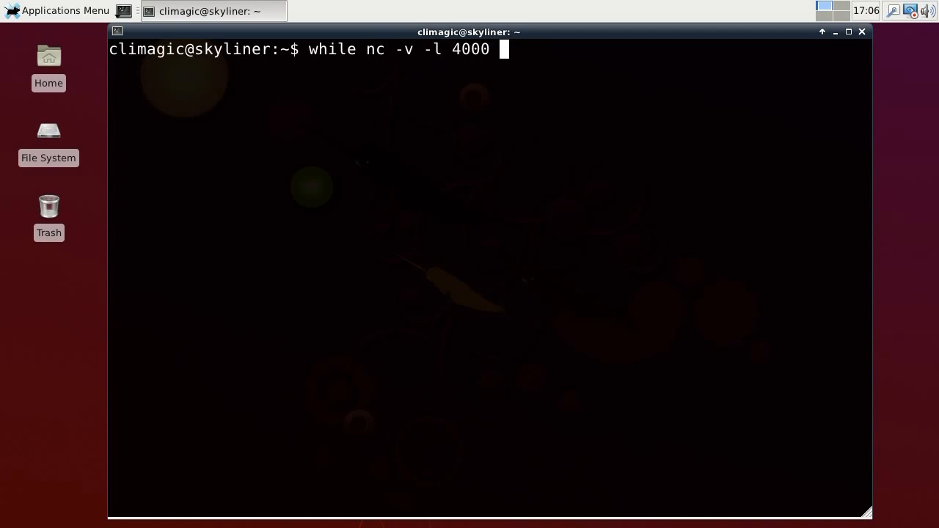
{"action": "type", "text": ">"}
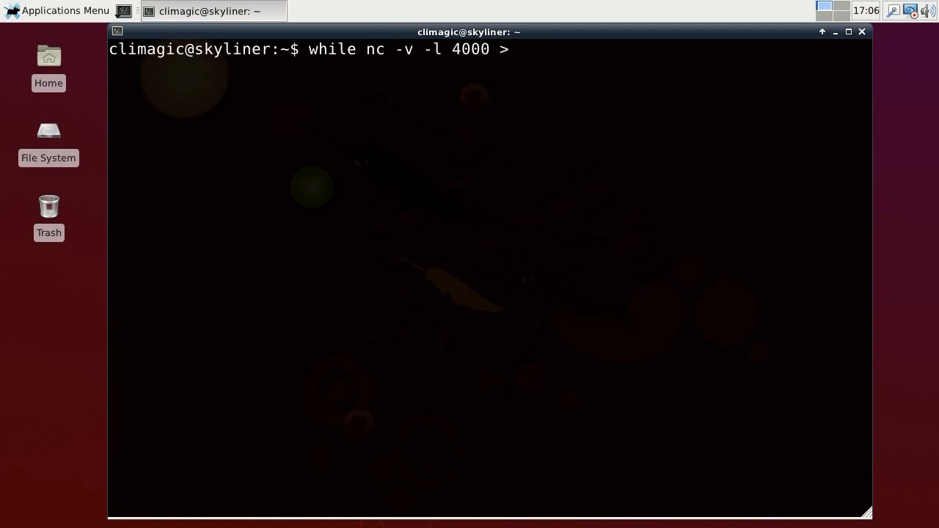
{"action": "type", "text": "$("}
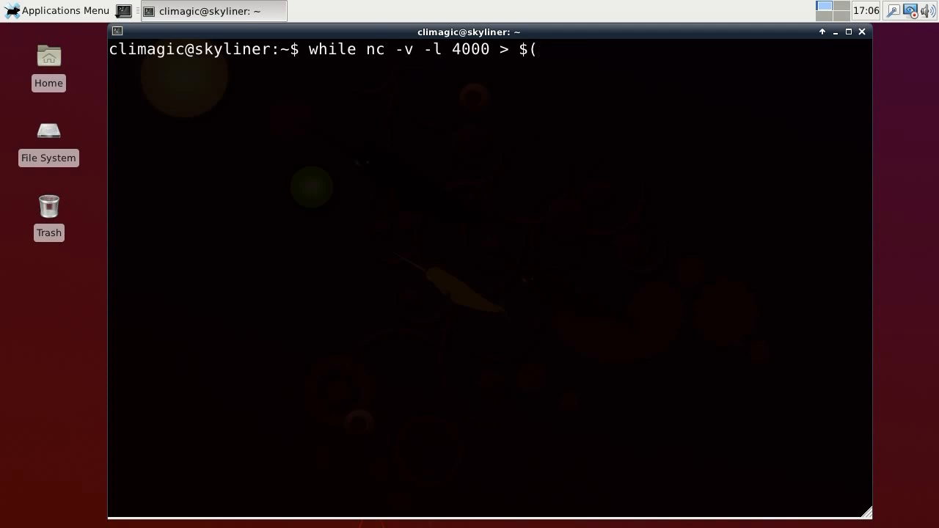
{"action": "type", "text": "date"}
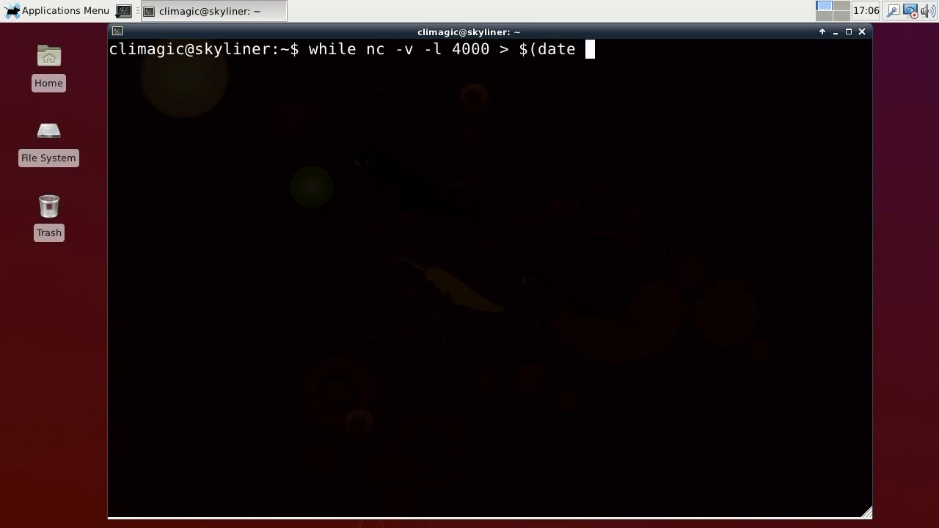
Finish the loop saving to output-%s files with sleep 0.01, and run it
{"action": "type", "text": "+out"}
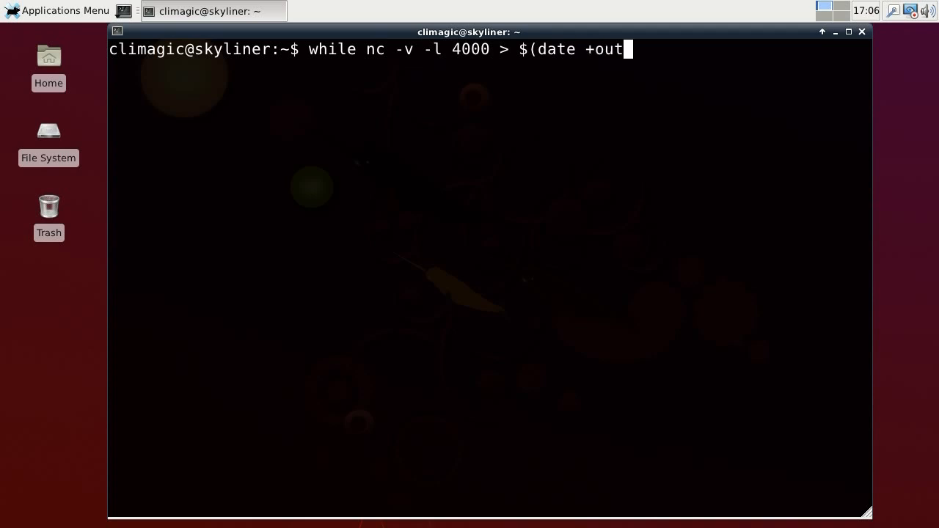
{"action": "type", "text": "put-"}
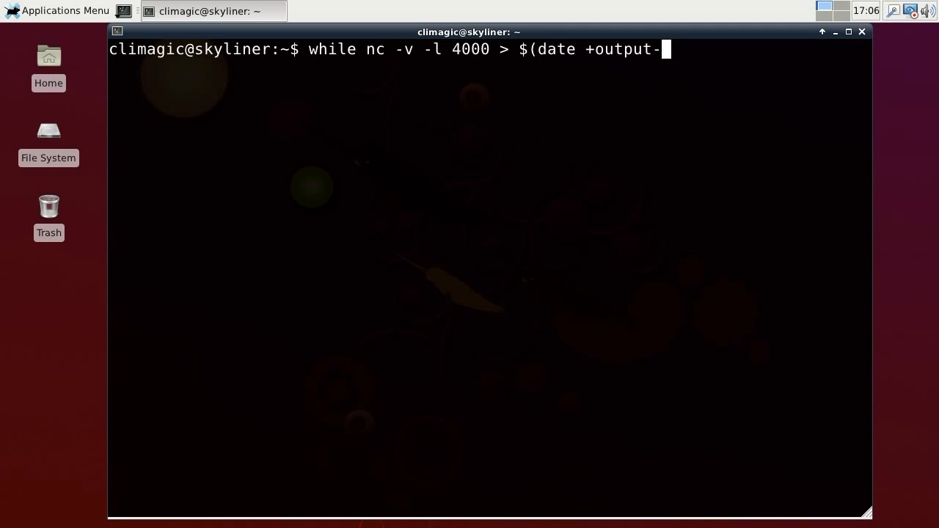
{"action": "mouse_move", "coordinate": [660, 49]}
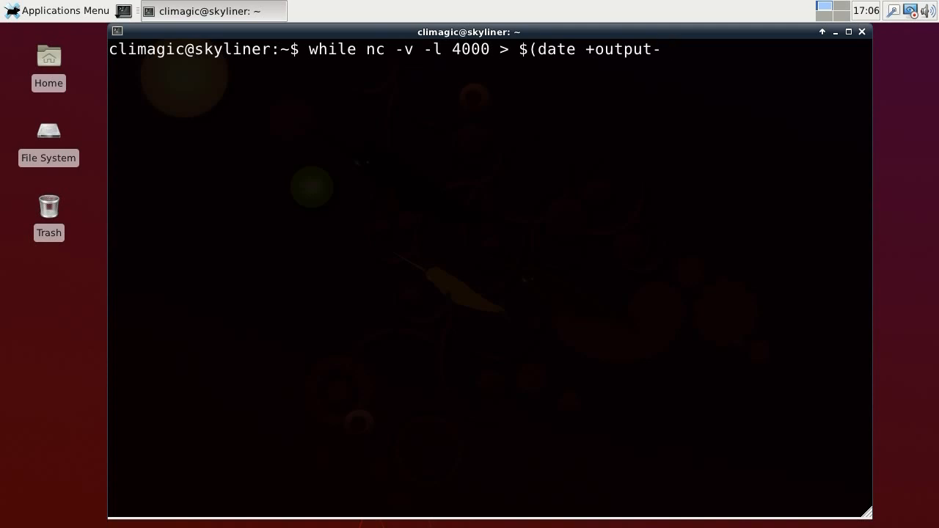
{"action": "type", "text": "%s"}
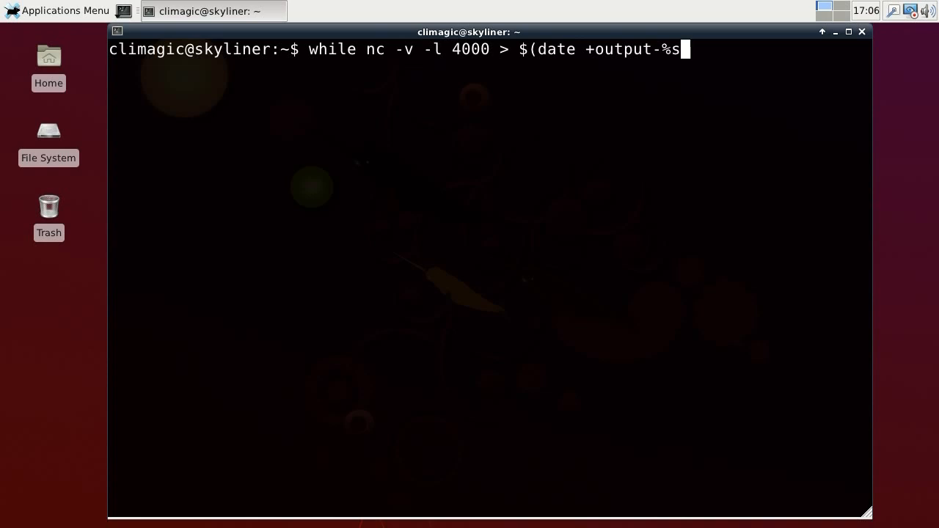
{"action": "type", "text": ")"}
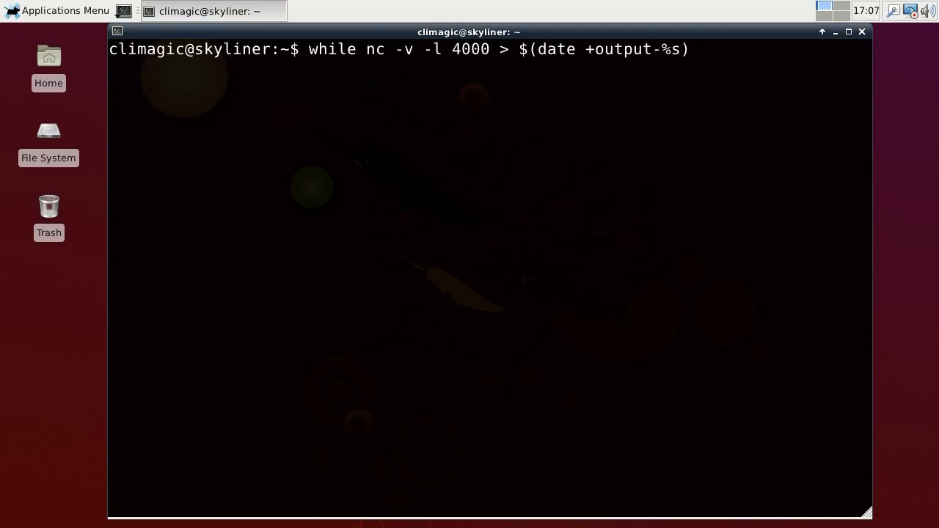
{"action": "type", "text": "; d"}
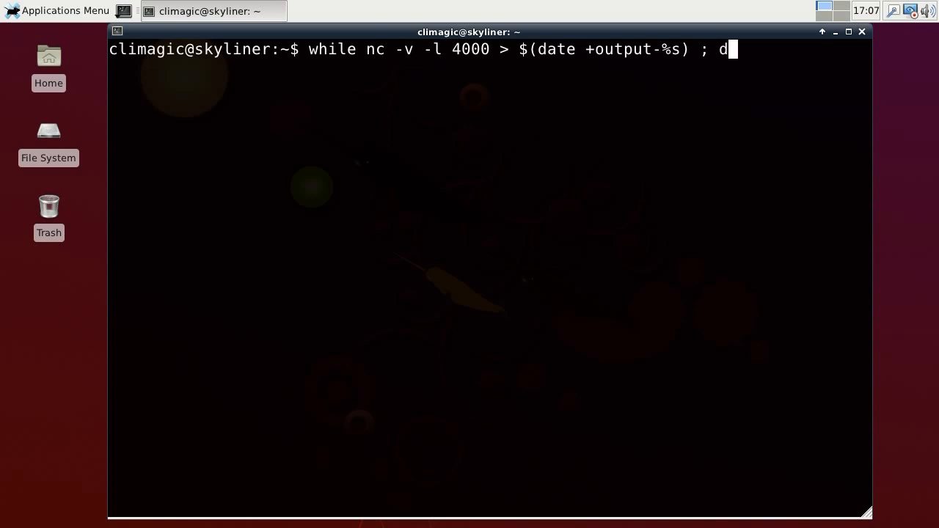
{"action": "type", "text": "o sleep 0.01 ; d"}
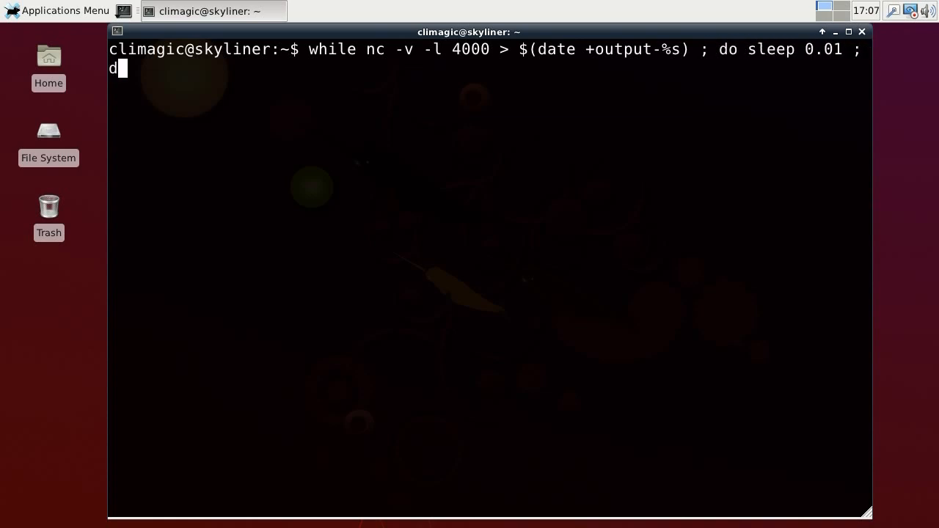
{"action": "type", "text": "one"}
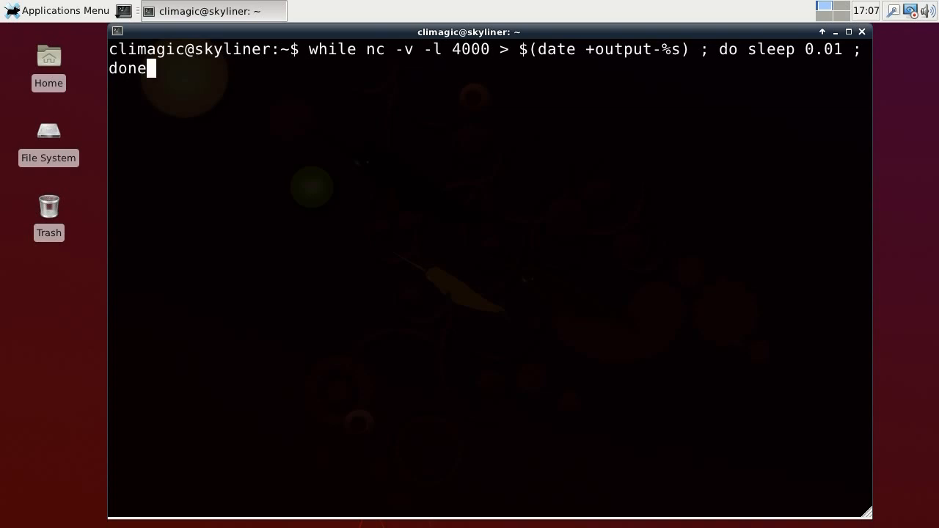
{"action": "key", "text": "Return"}
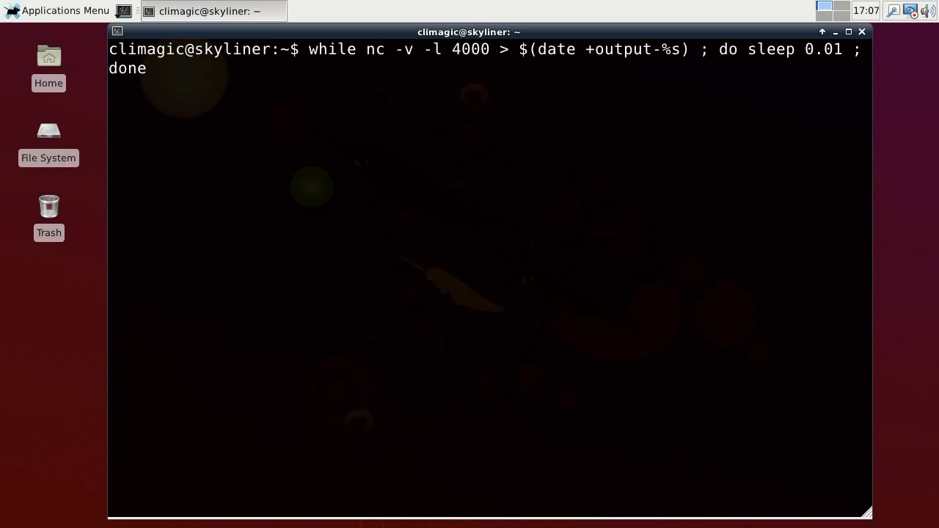
In a new tab, check port 4000 with netstat -ntapu | grep 4000, then start a telnet
{"action": "key", "text": "Return"}
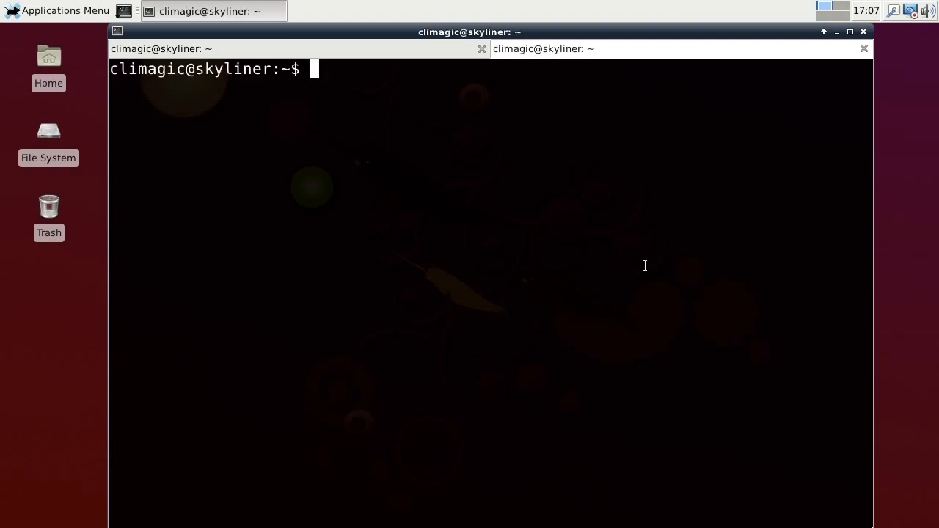
{"action": "type", "text": "ne"}
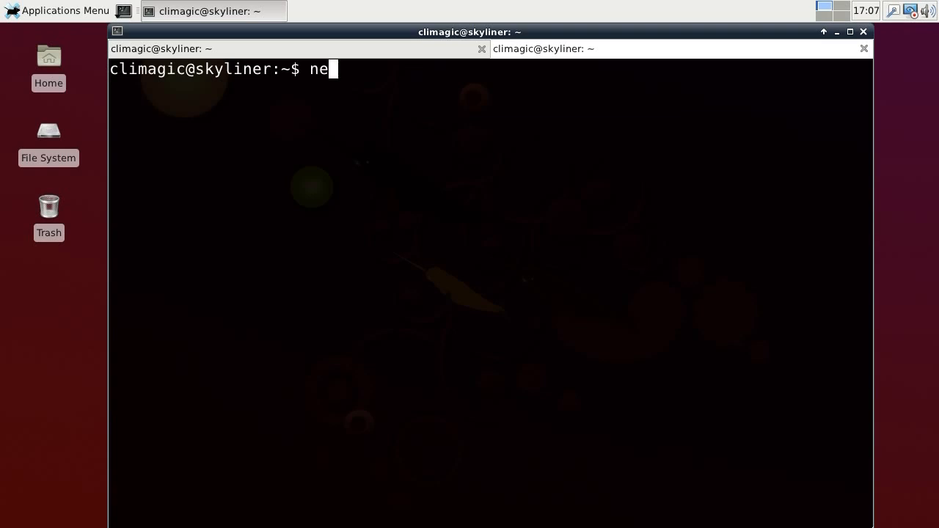
{"action": "type", "text": "tstat -ntapu | g"}
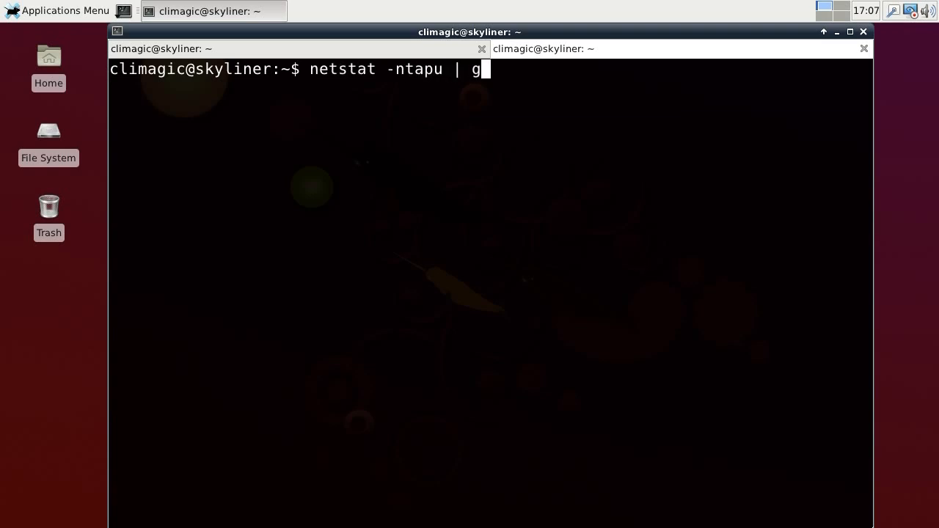
{"action": "type", "text": "rep 4000"}
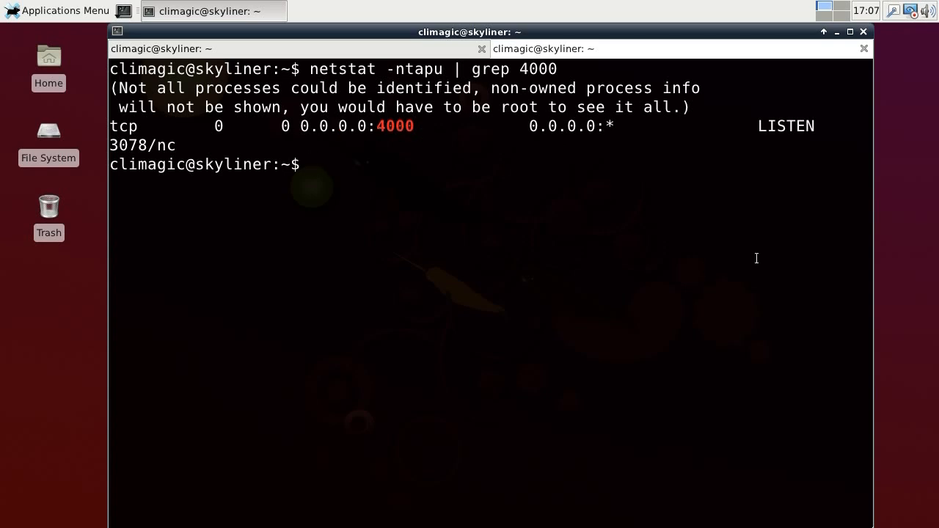
{"action": "type", "text": "teln"}
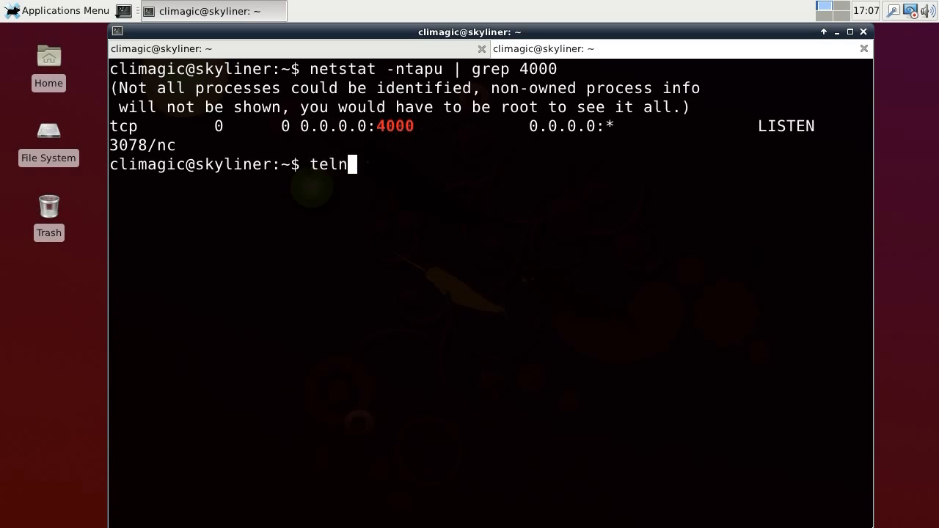
{"action": "type", "text": "et local"}
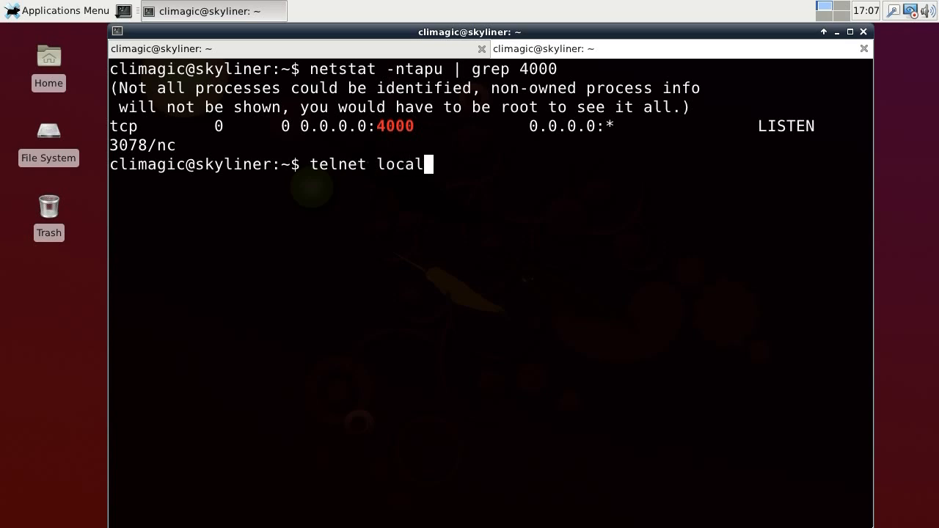
Telnet to localhost port 4000 and send the line 'hello foobar'
{"action": "key", "text": "Return"}
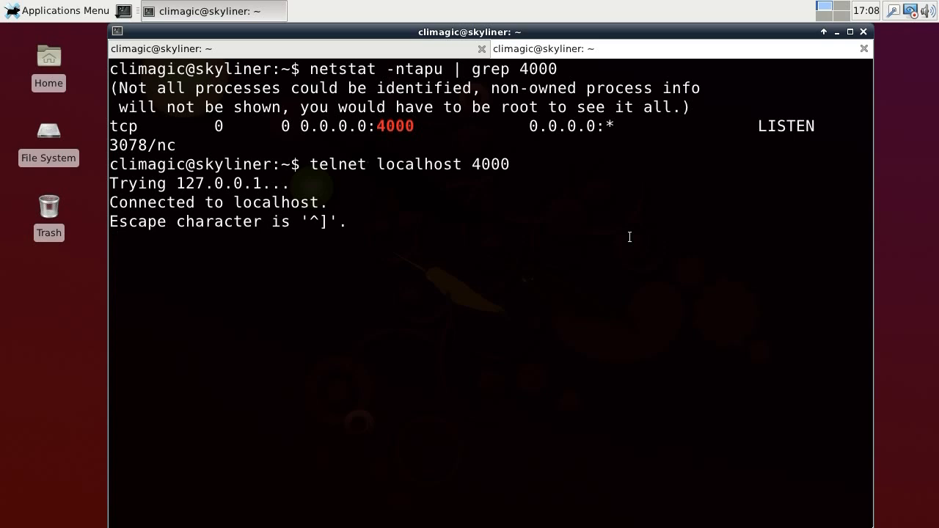
{"action": "type", "text": "hello fo"}
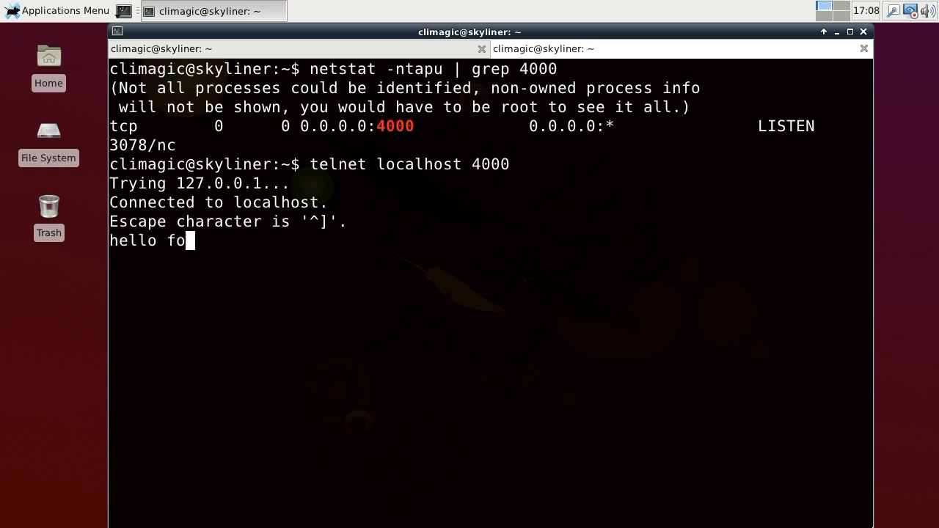
{"action": "type", "text": "obar"}
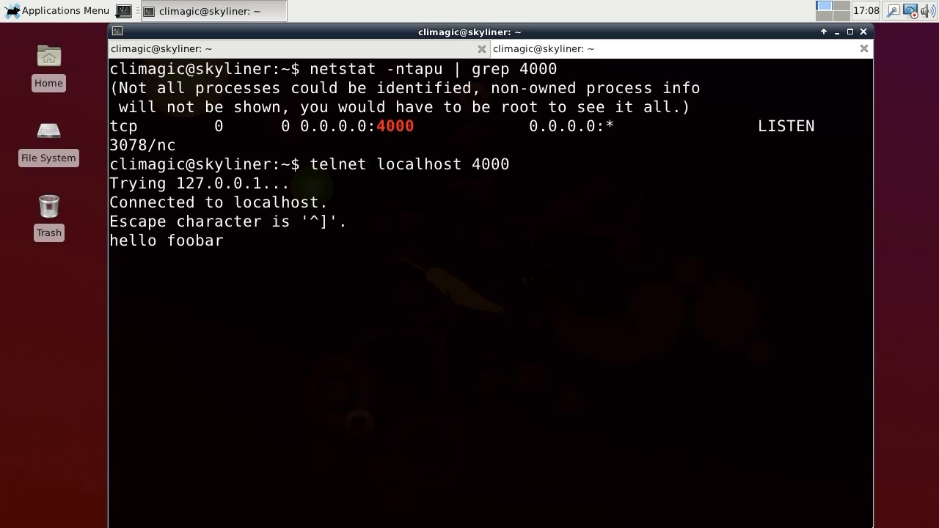
{"action": "key", "text": "Return"}
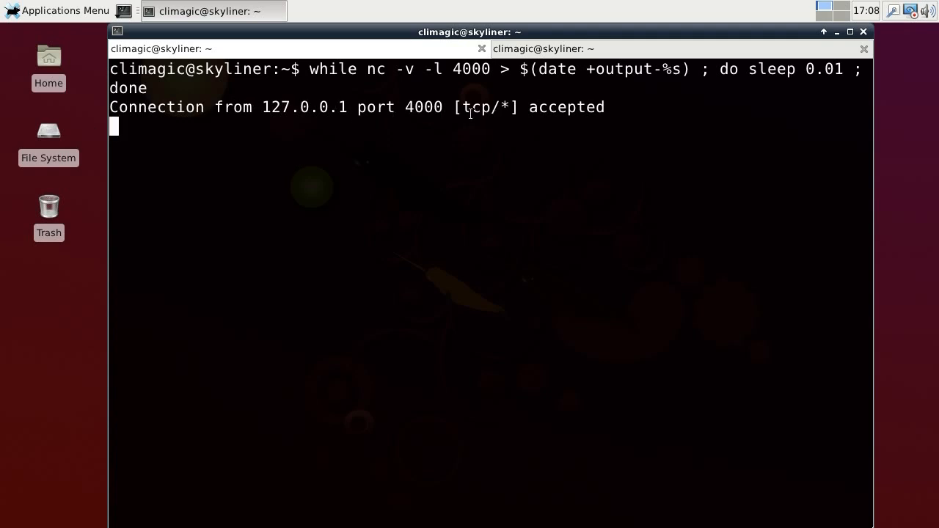
{"action": "mouse_move", "coordinate": [636, 50]}
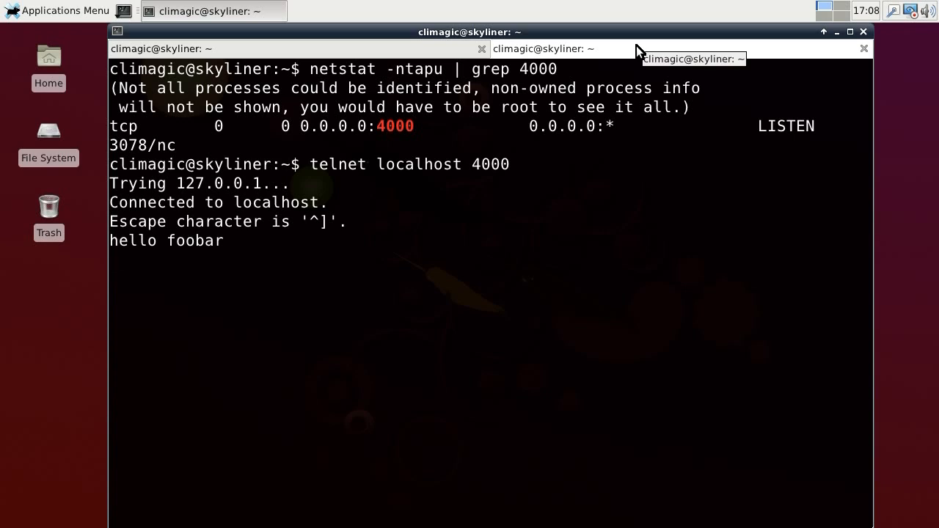
Send a blank line over the connection, then quit the telnet session
{"action": "key", "text": "Return"}
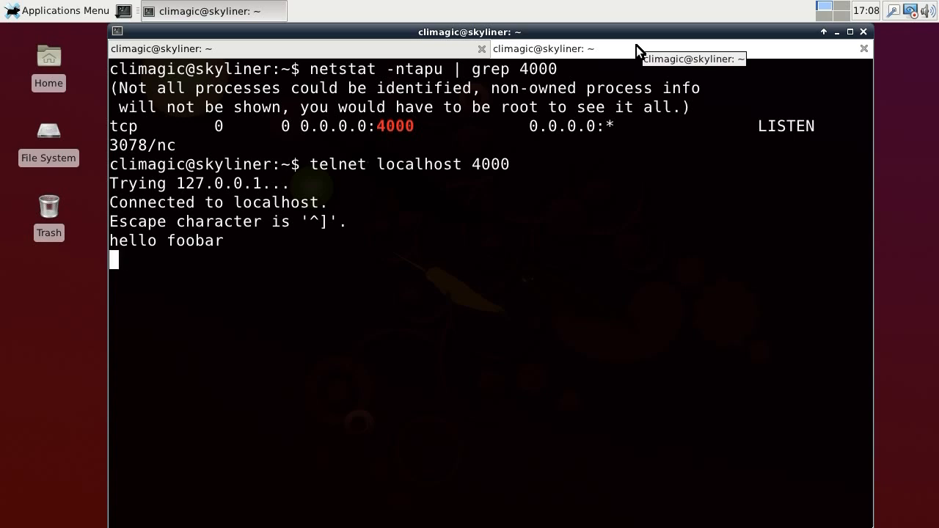
{"action": "mouse_move", "coordinate": [639, 49]}
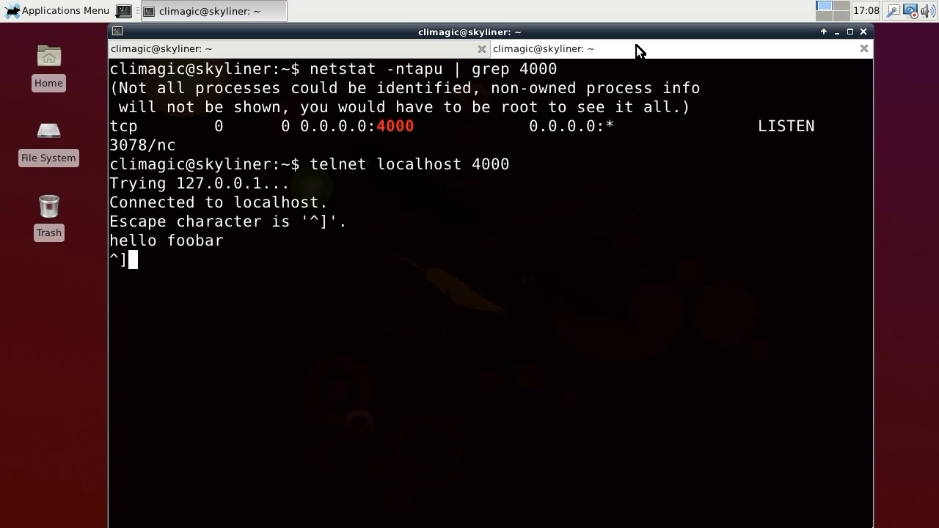
{"action": "type", "text": "quit"}
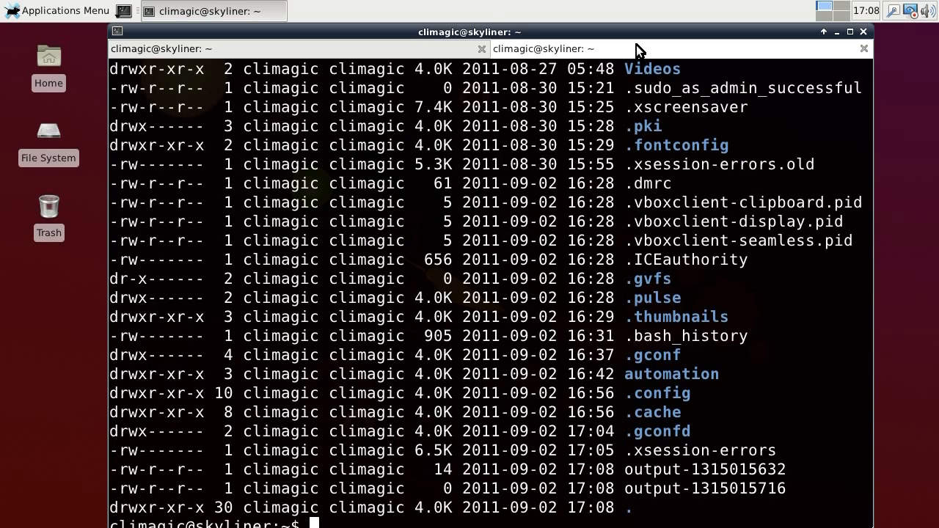
List the home folder oldest-first with ls -ltr
{"action": "type", "text": "ls -"}
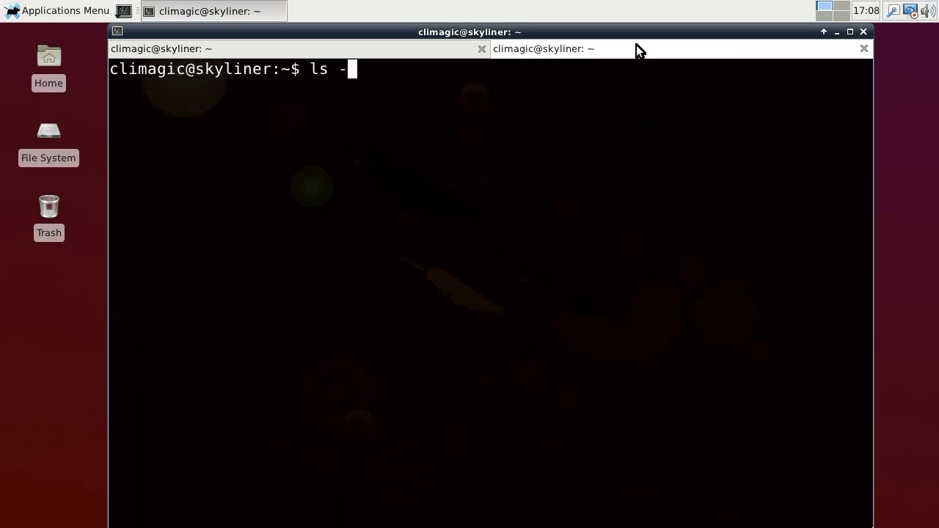
{"action": "type", "text": "ltr"}
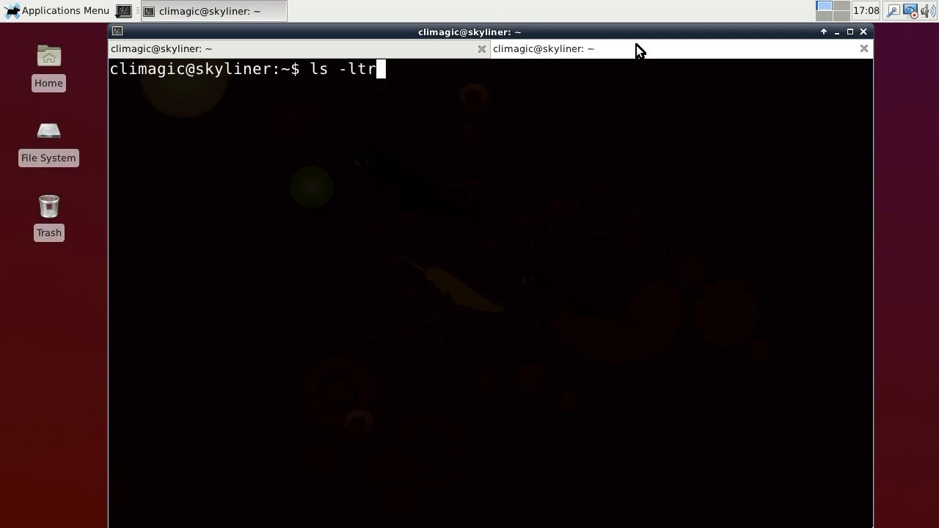
{"action": "key", "text": "Return"}
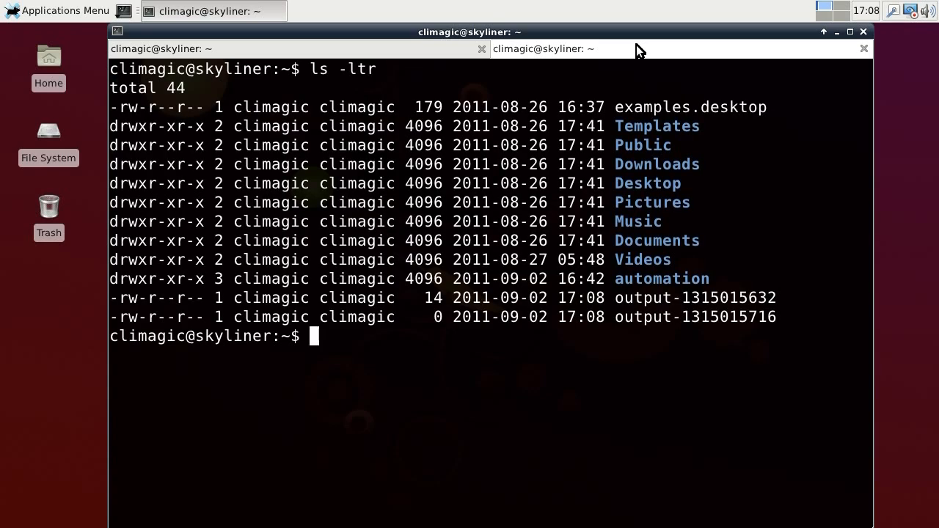
{"action": "type", "text": "less"}
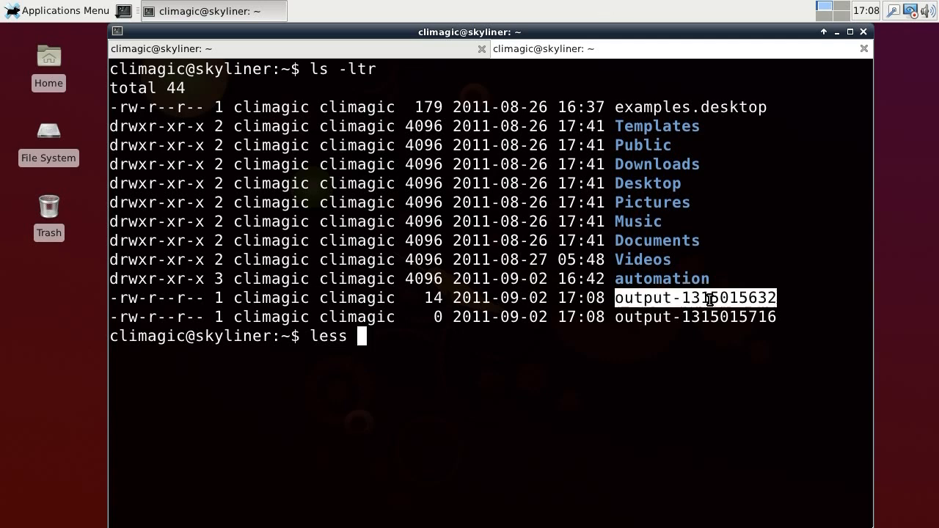
{"action": "mouse_move", "coordinate": [732, 210]}
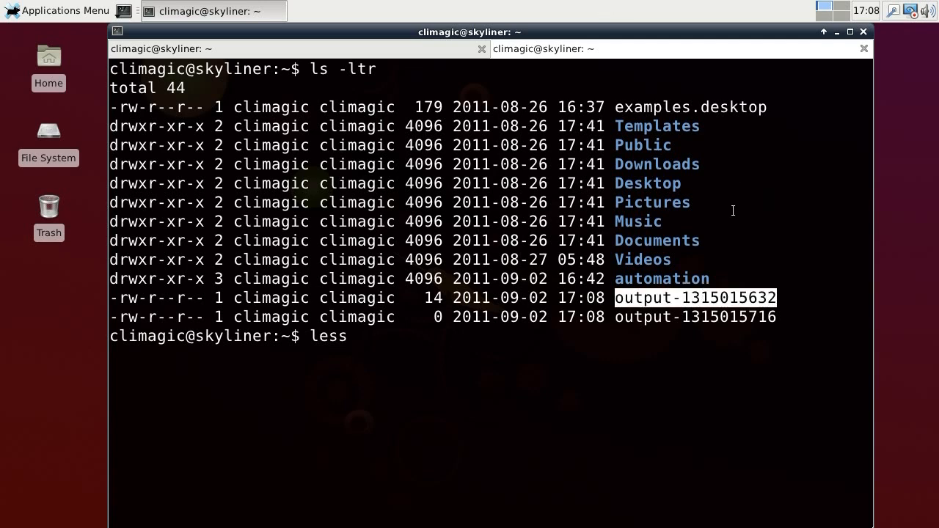
{"action": "mouse_move", "coordinate": [773, 186]}
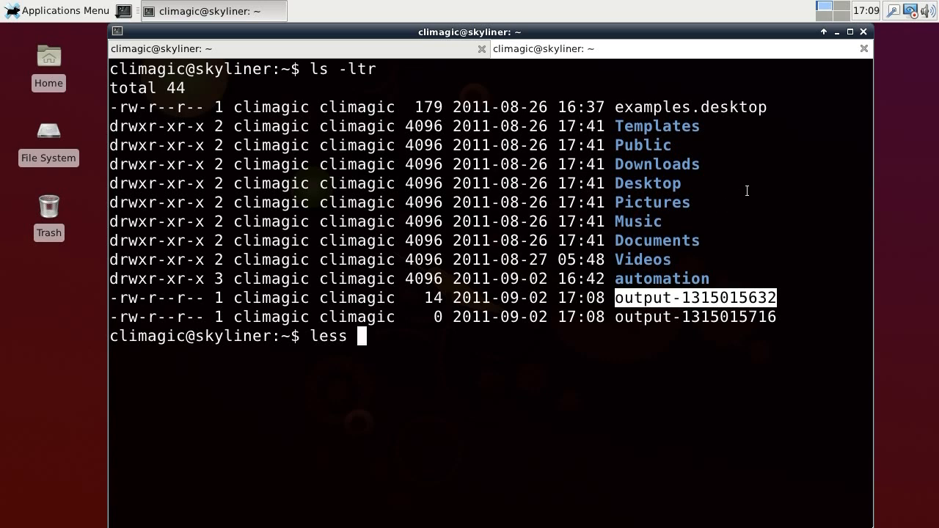
{"action": "type", "text": "cat output-1315015632"}
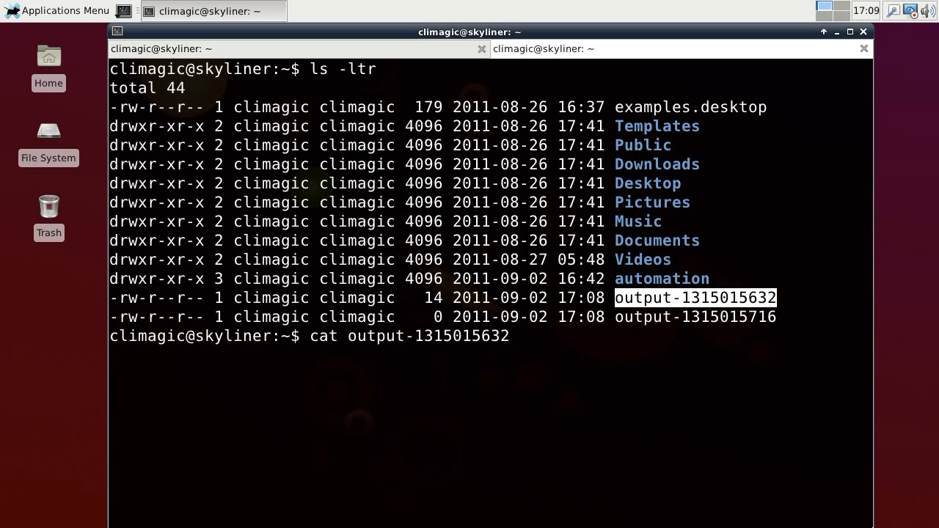
{"action": "key", "text": "Return"}
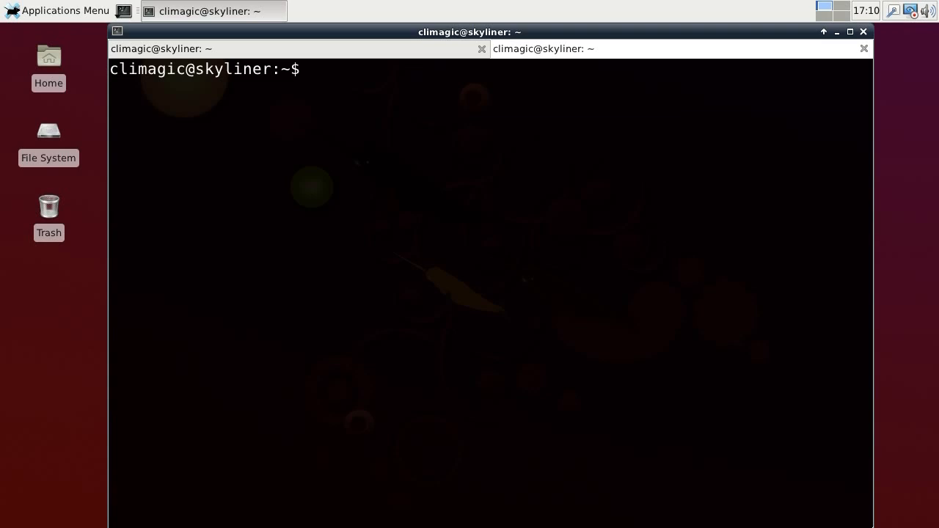
Begin an sshfs command at the cleared prompt
{"action": "type", "text": "sshfs"}
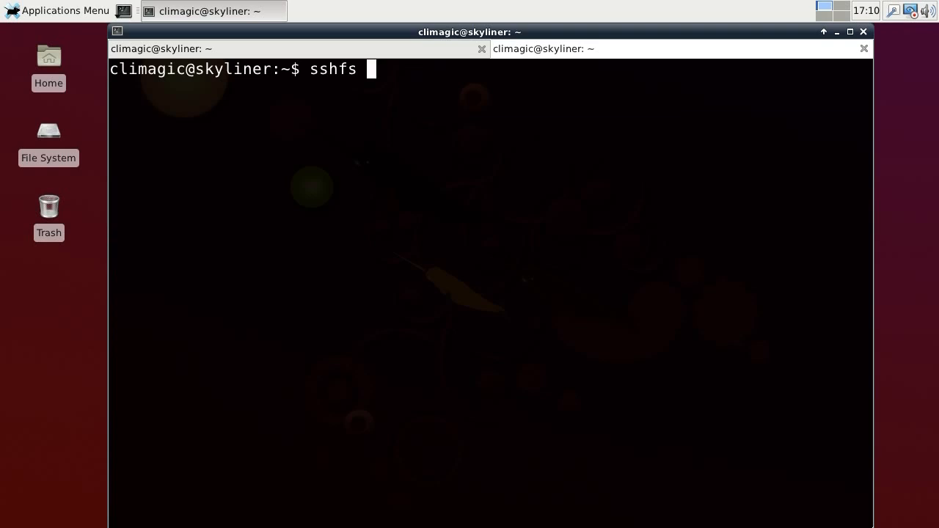
{"action": "mouse_move", "coordinate": [367, 68]}
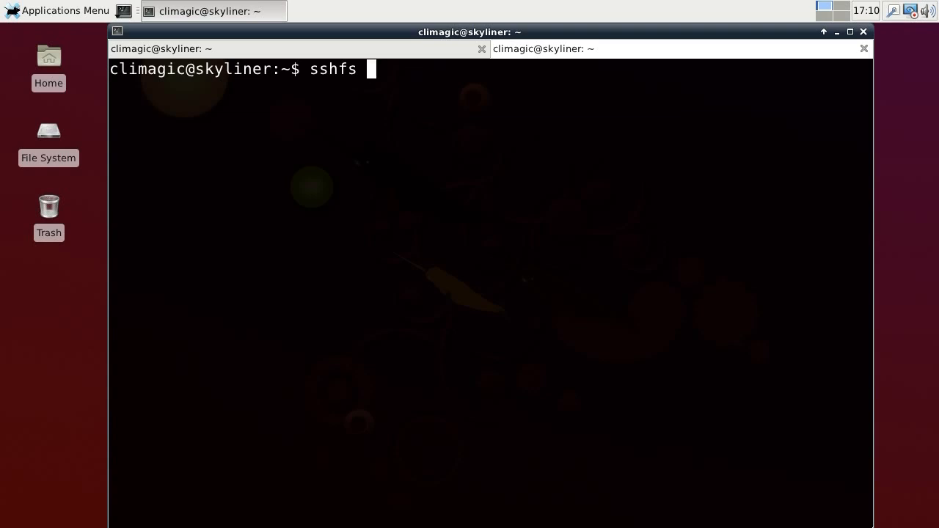
{"action": "type", "text": "suso@"}
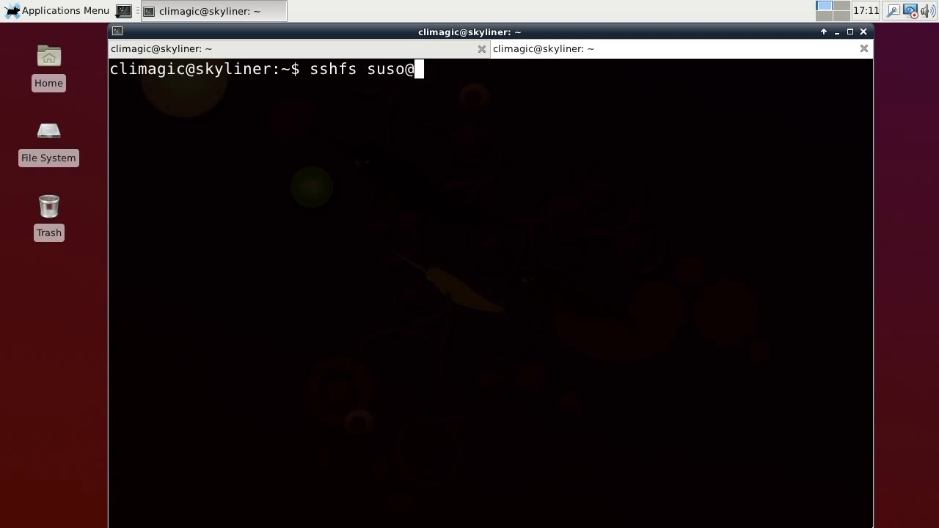
{"action": "type", "text": "aquar"}
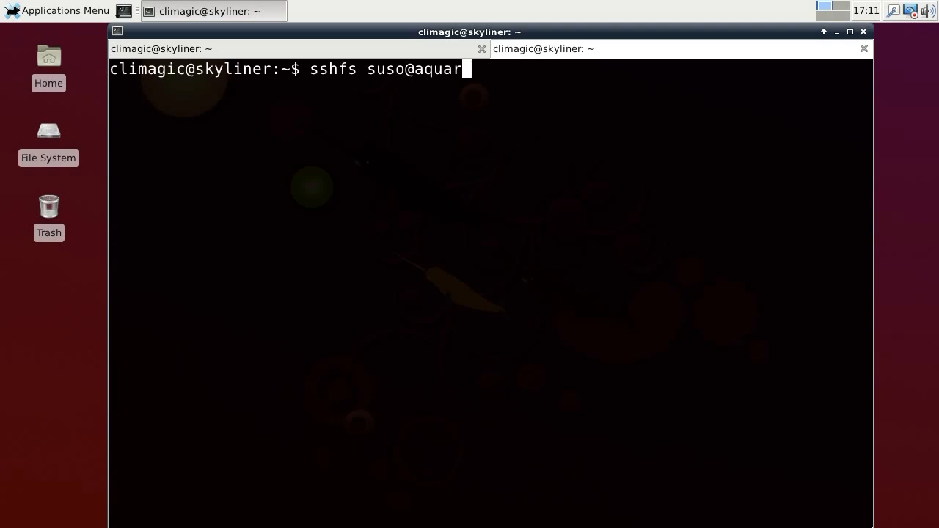
{"action": "type", "text": "ium.suso.com"}
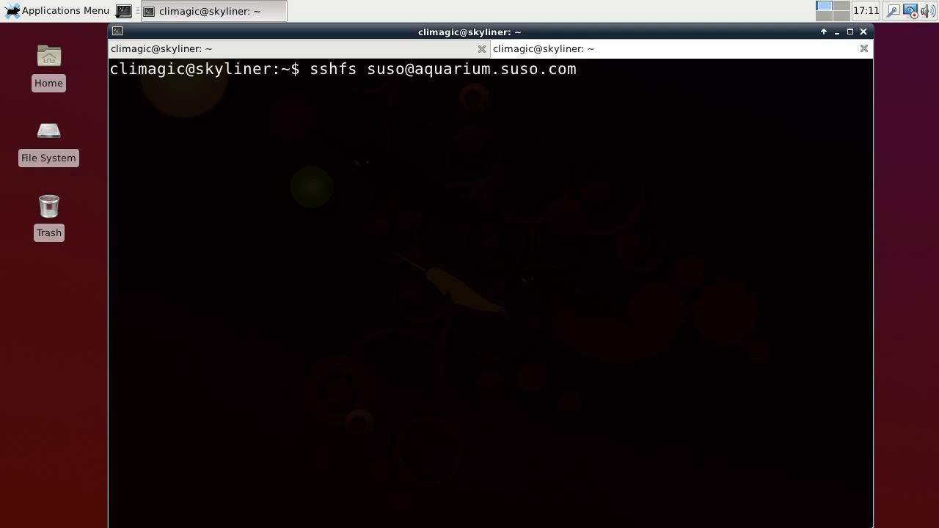
{"action": "type", "text": ":"}
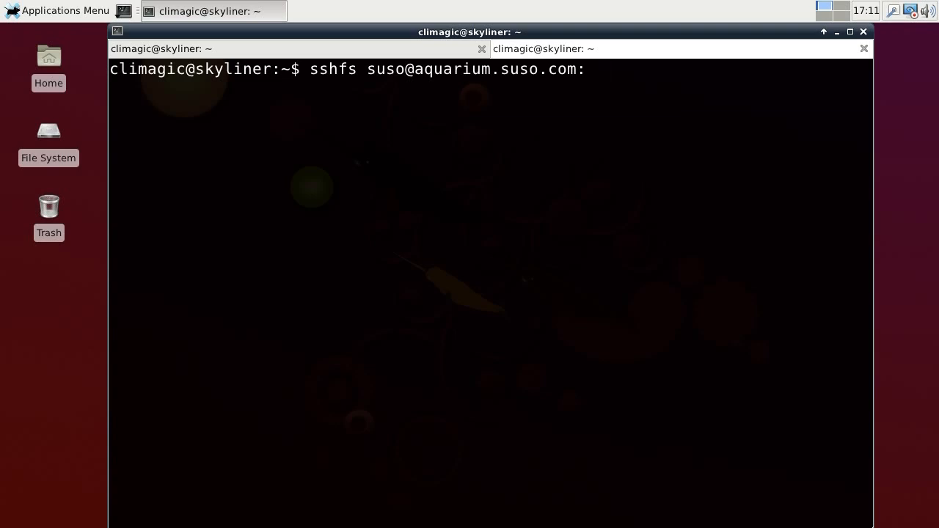
{"action": "type", "text": "a"}
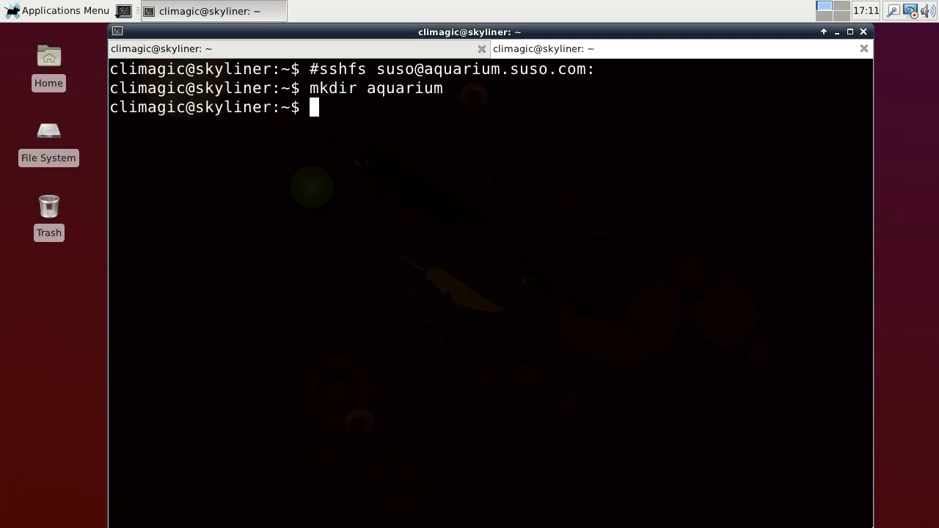
{"action": "type", "text": "sshfs suso@aquarium.suso.com:"}
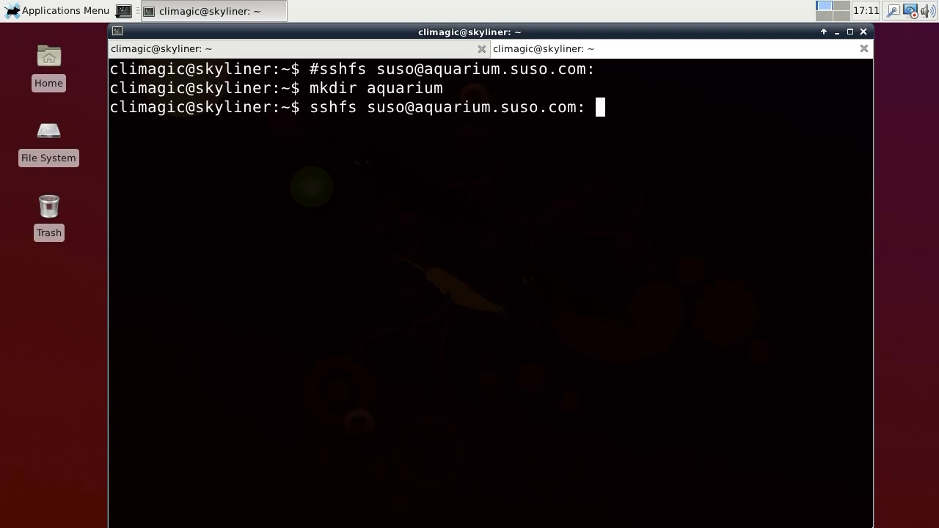
{"action": "type", "text": "aquarium"}
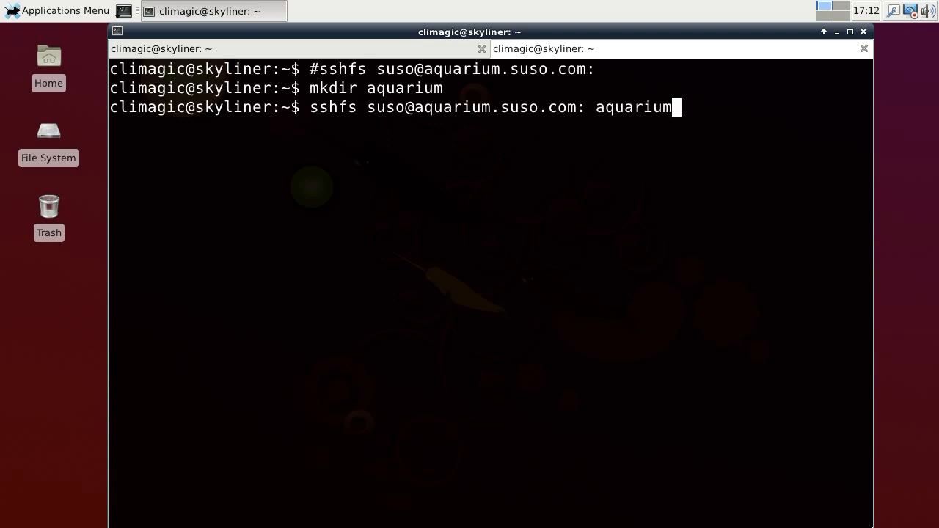
{"action": "key", "text": "Return"}
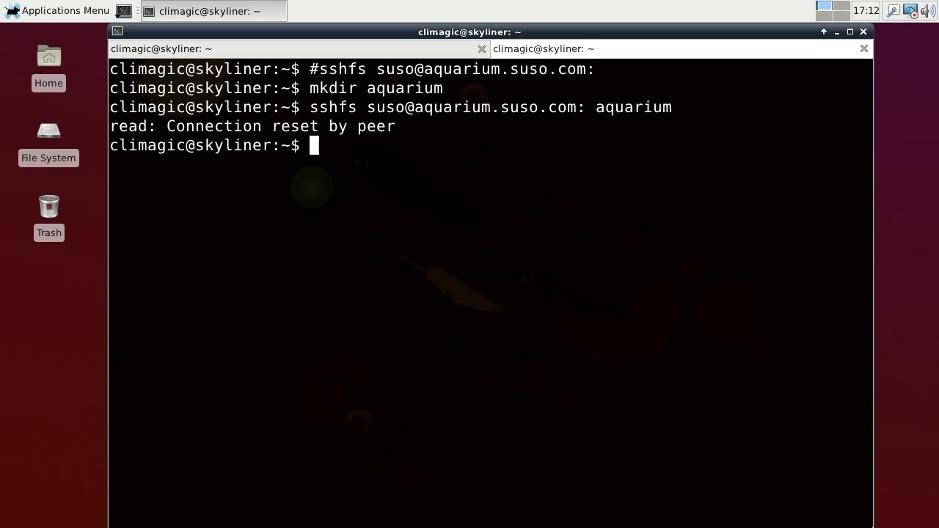
Rerun the sshfs mount and accept the aquarium.suso.com host key with yes
{"action": "key", "text": "Return"}
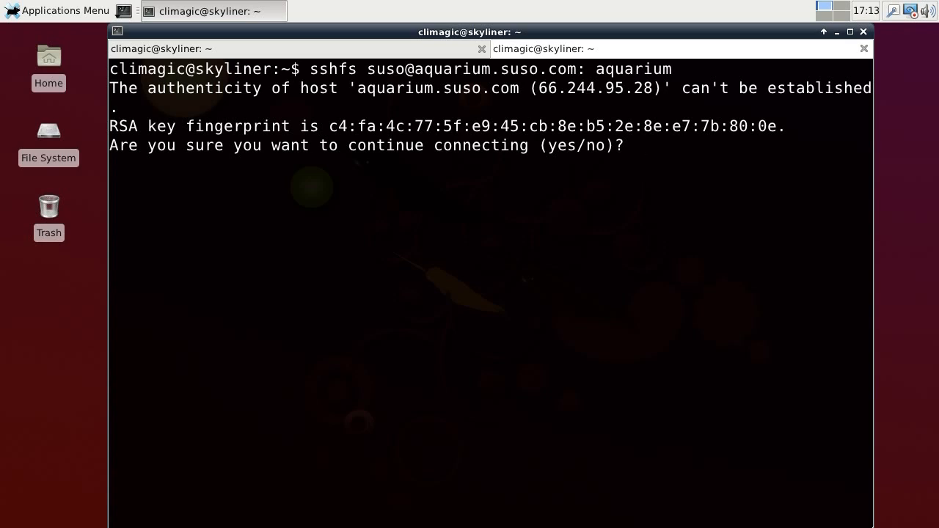
{"action": "type", "text": "yes"}
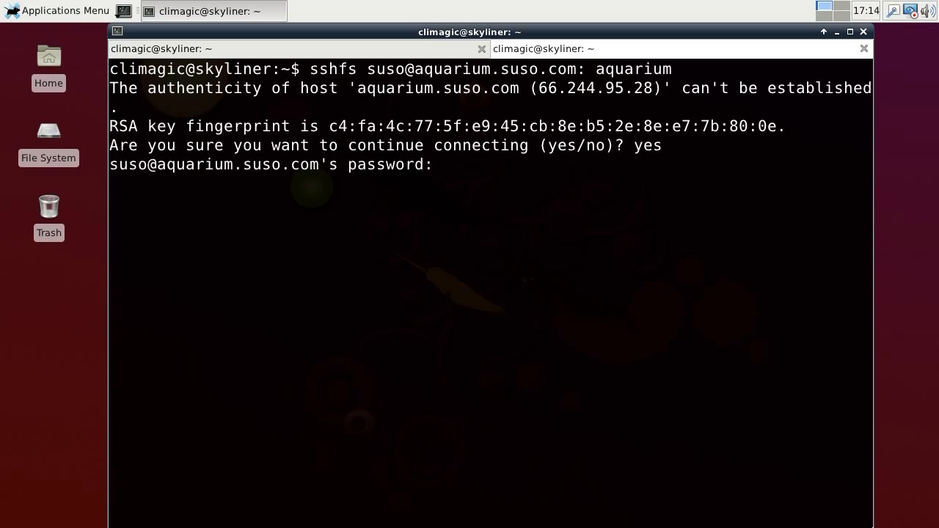
{"action": "key", "text": "Return"}
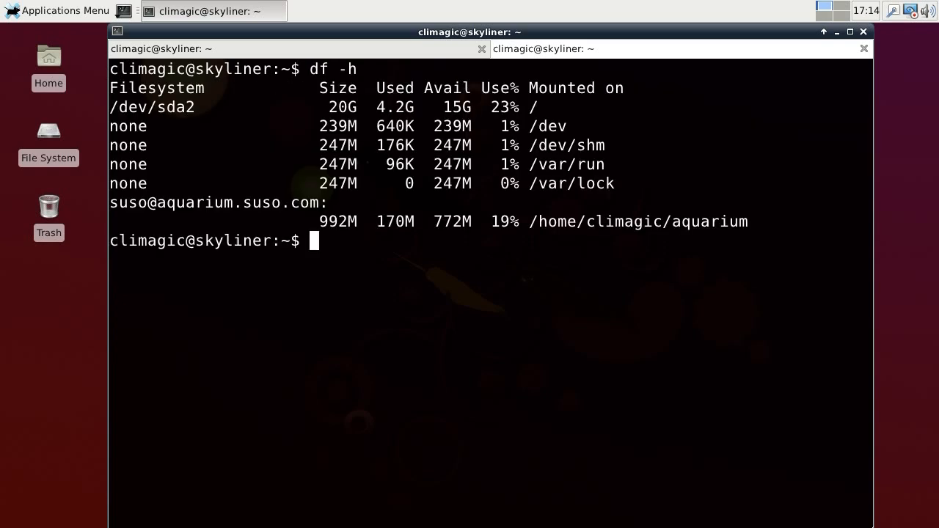
{"action": "mouse_move", "coordinate": [88, 204]}
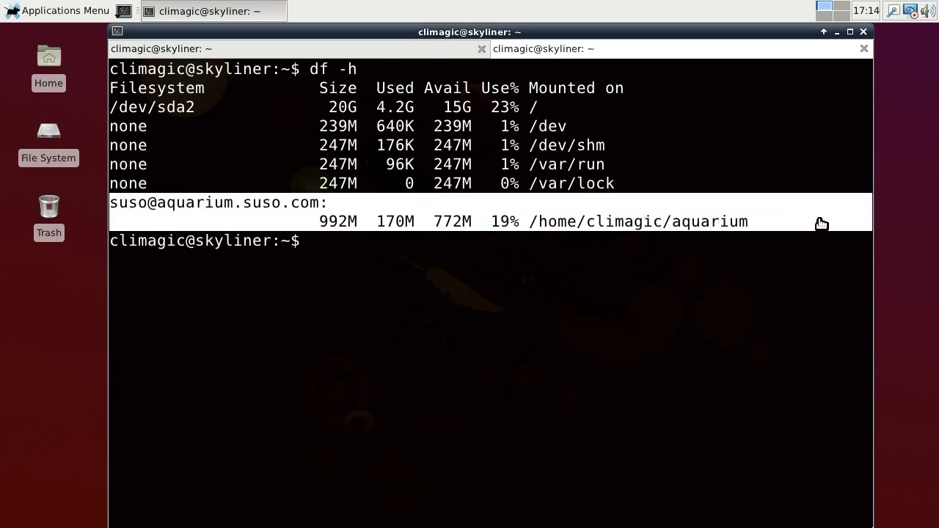
{"action": "mouse_move", "coordinate": [155, 204]}
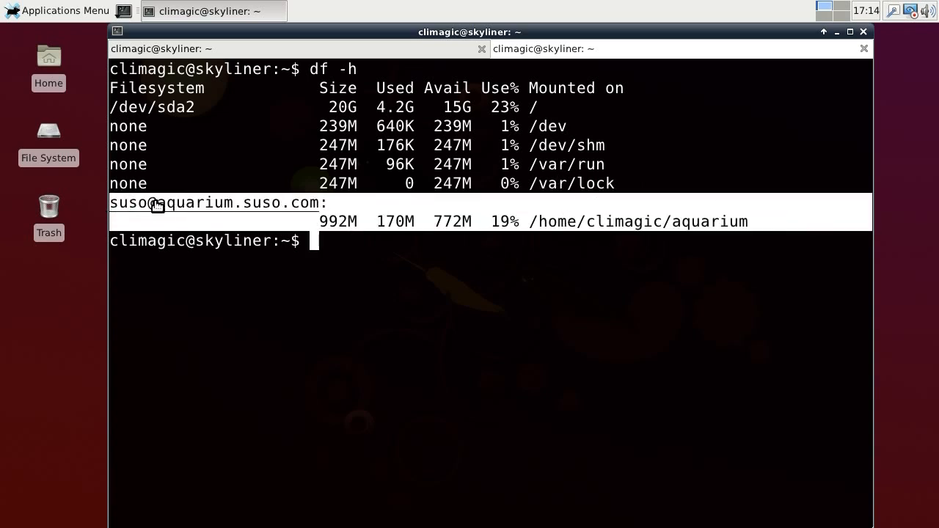
{"action": "mouse_move", "coordinate": [718, 217]}
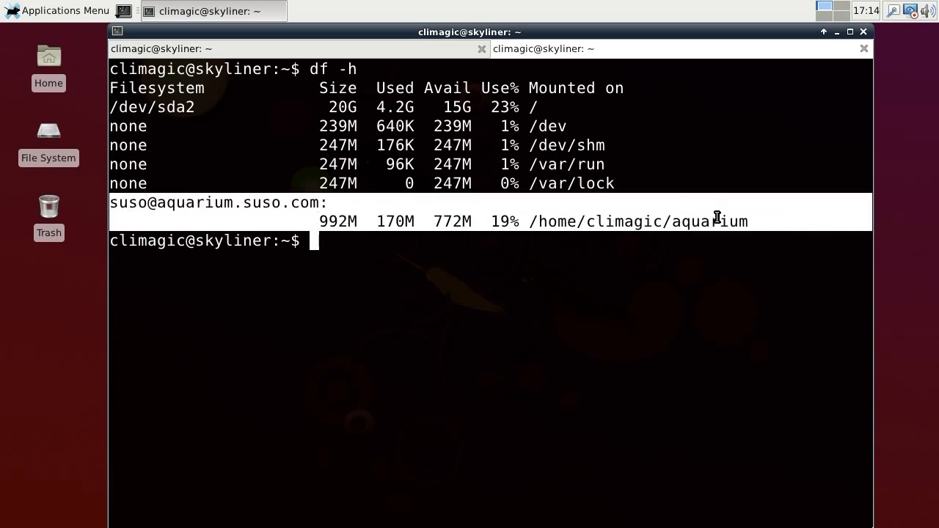
Select the aquarium mount path in the df output and cd into aquarium/
{"action": "double_click", "coordinate": [639, 221]}
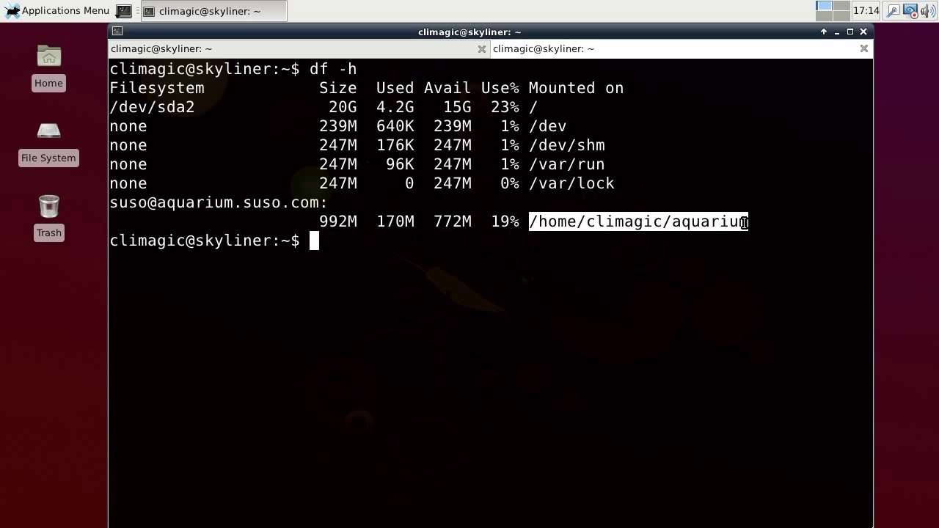
{"action": "mouse_move", "coordinate": [657, 217]}
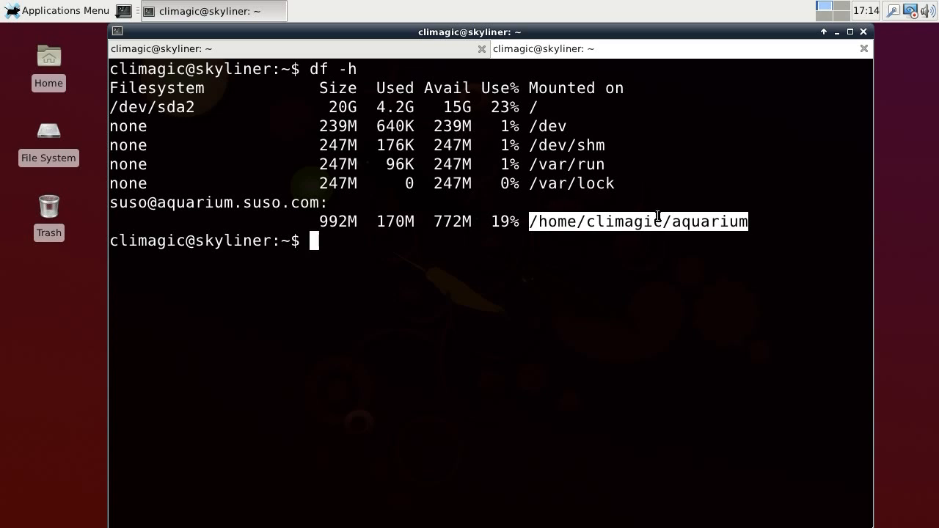
{"action": "type", "text": "cd aquarium/"}
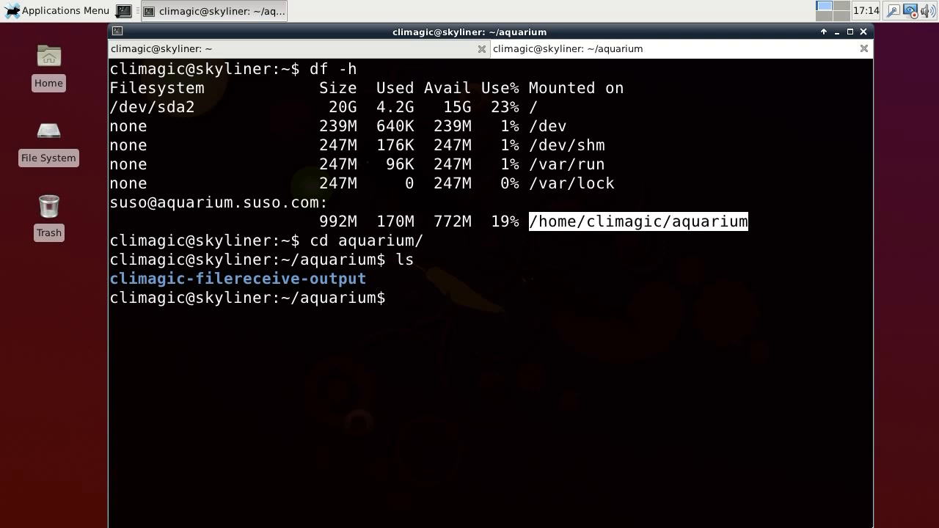
Enter climagic-filereceive-output and list its files oldest-first with ls -ltr
{"action": "type", "text": "cd climagic-filereceive-output/"}
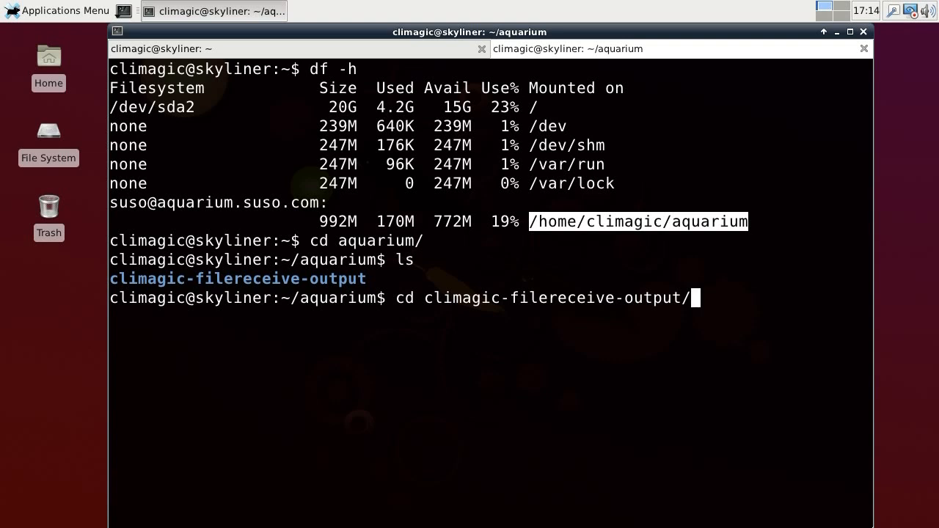
{"action": "key", "text": "Return"}
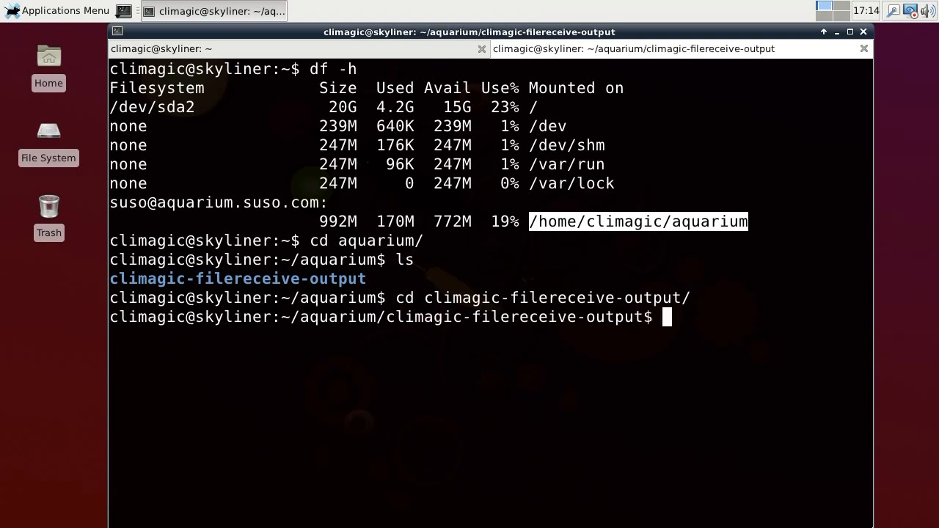
{"action": "type", "text": "ls -l"}
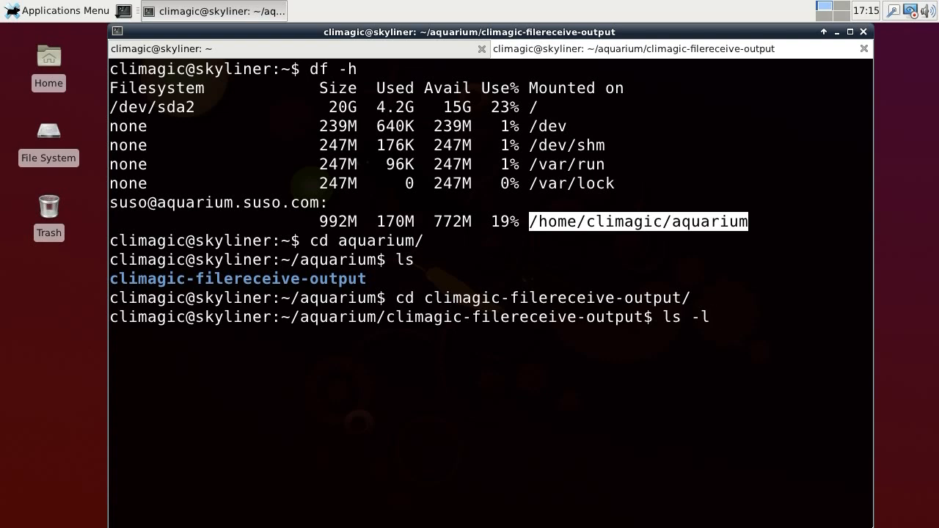
{"action": "type", "text": "trah"}
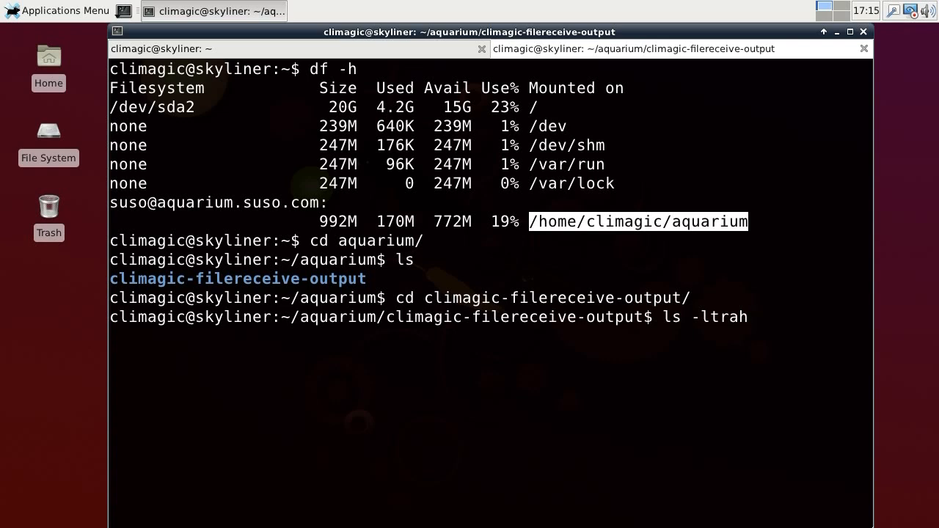
{"action": "key", "text": "Backspace"}
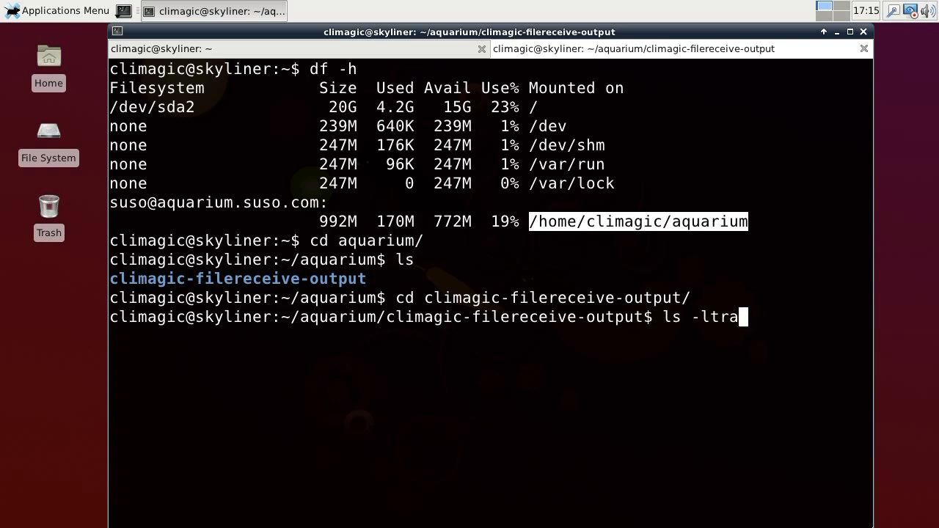
{"action": "key", "text": "BackSpace"}
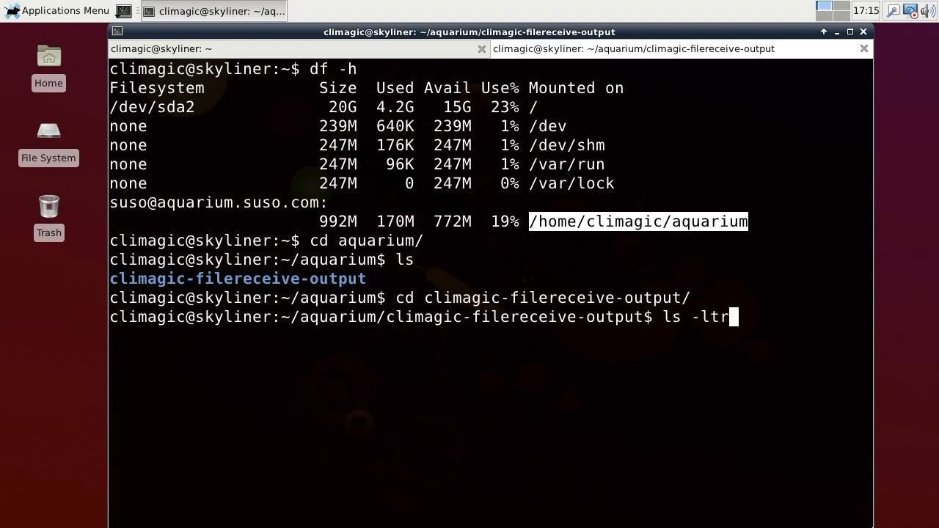
{"action": "key", "text": "Return"}
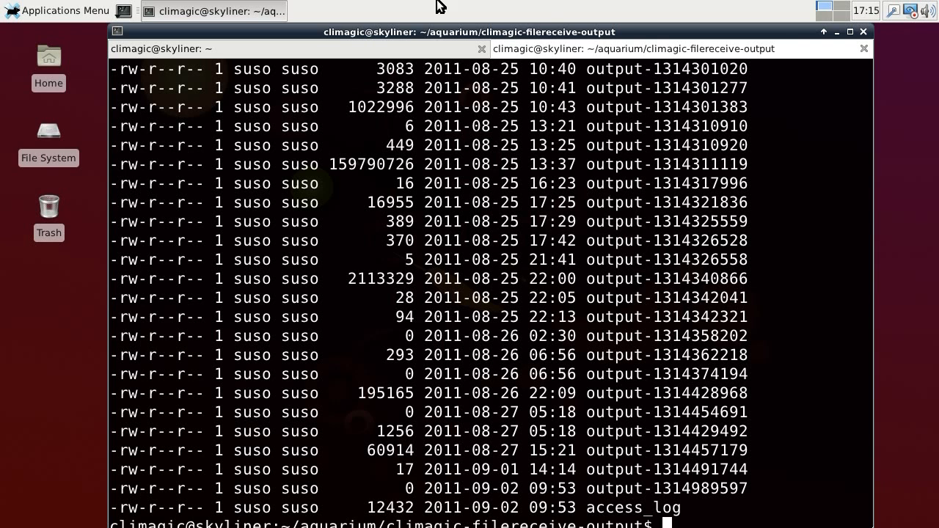
{"action": "mouse_move", "coordinate": [804, 27]}
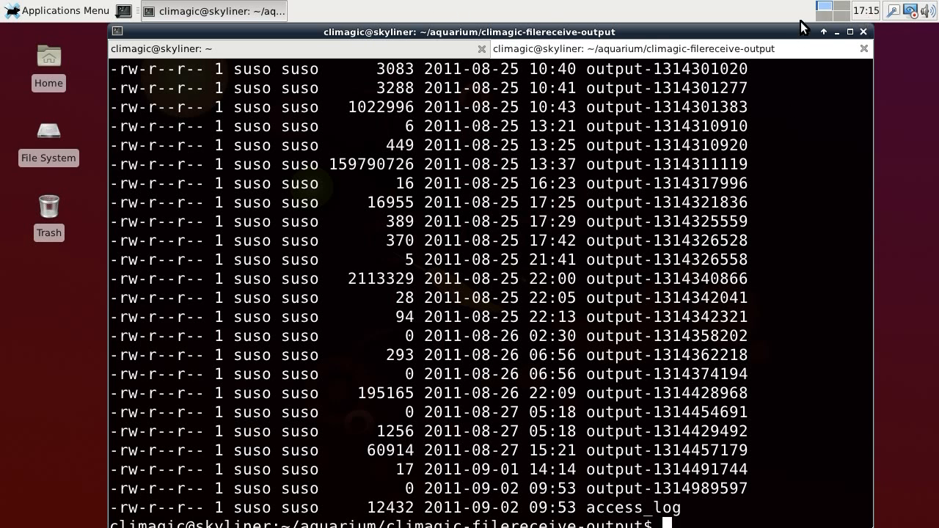
{"action": "left_click_drag", "start_coordinate": [455, 31], "coordinate": [455, 51]}
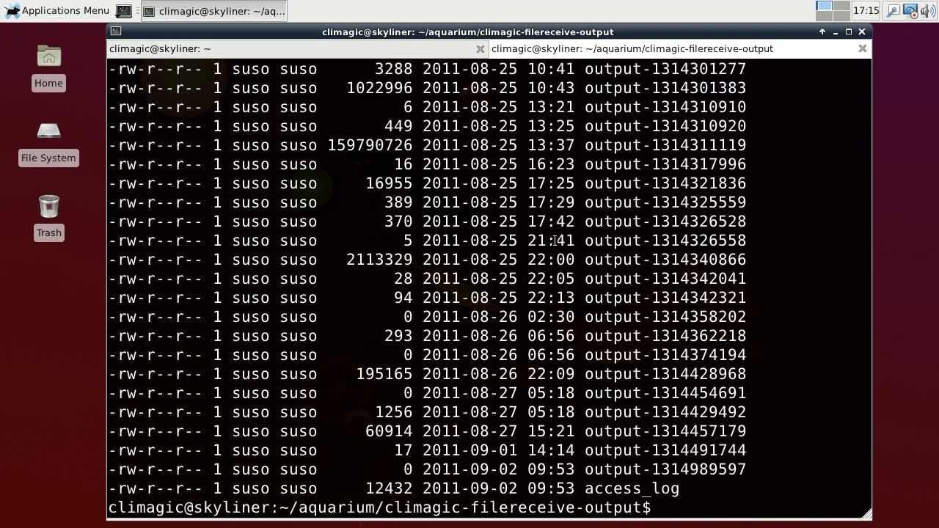
{"action": "mouse_move", "coordinate": [688, 48]}
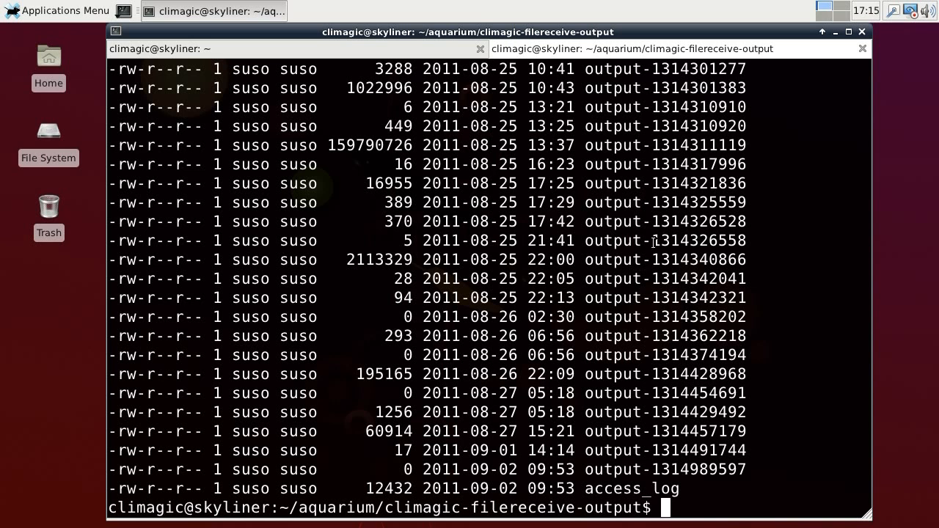
{"action": "double_click", "coordinate": [697, 239]}
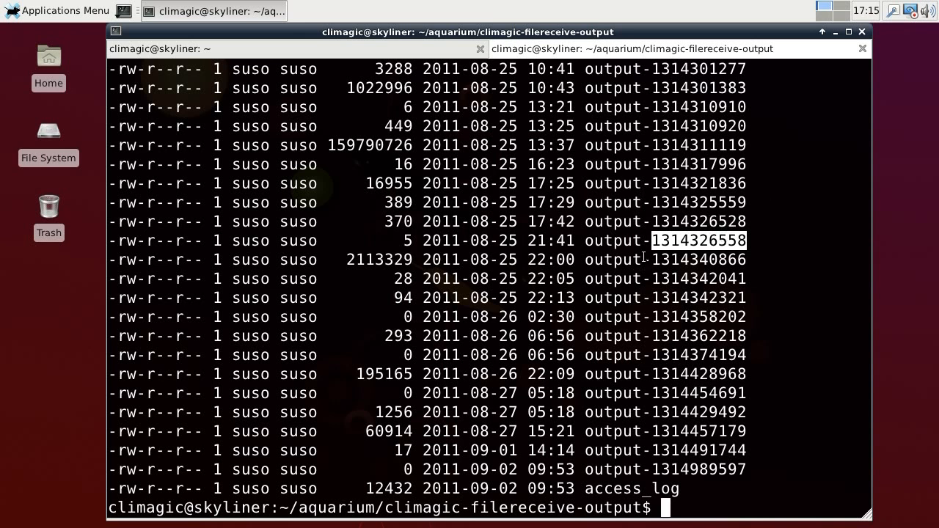
{"action": "mouse_move", "coordinate": [363, 145]}
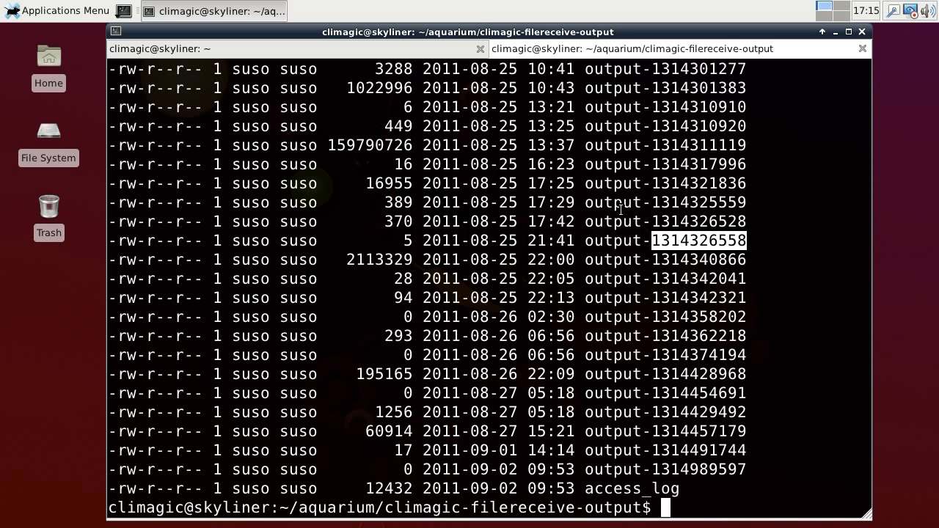
Run ls -lSrh to list files smallest first with human-readable sizes, selecting access_log
{"action": "type", "text": "ls -l"}
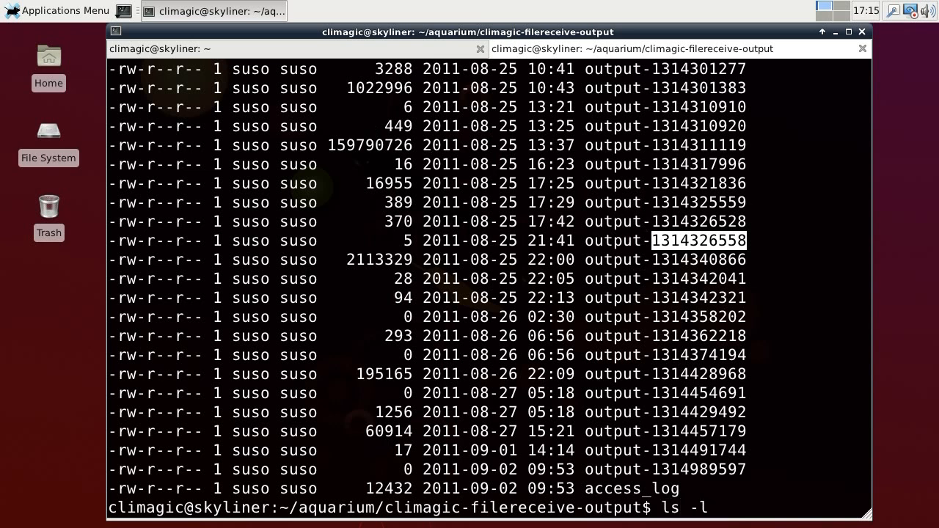
{"action": "type", "text": "S"}
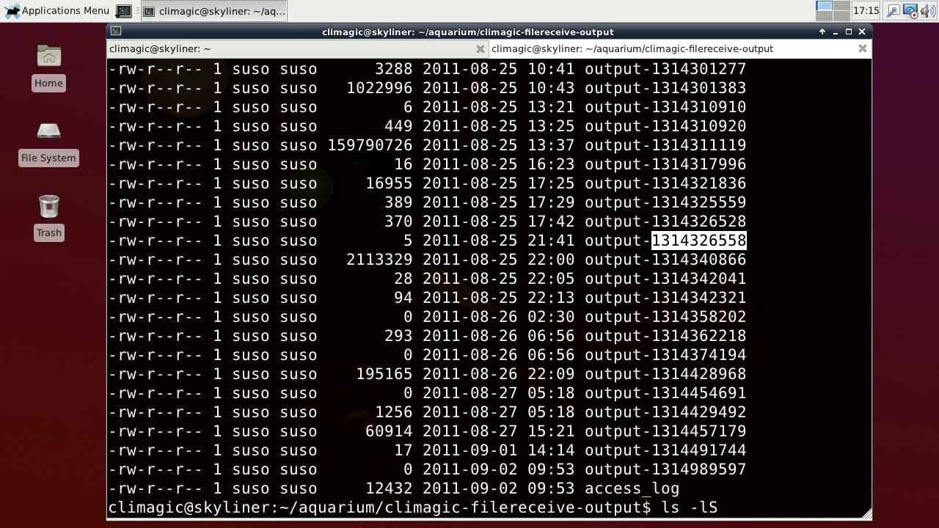
{"action": "type", "text": "r"}
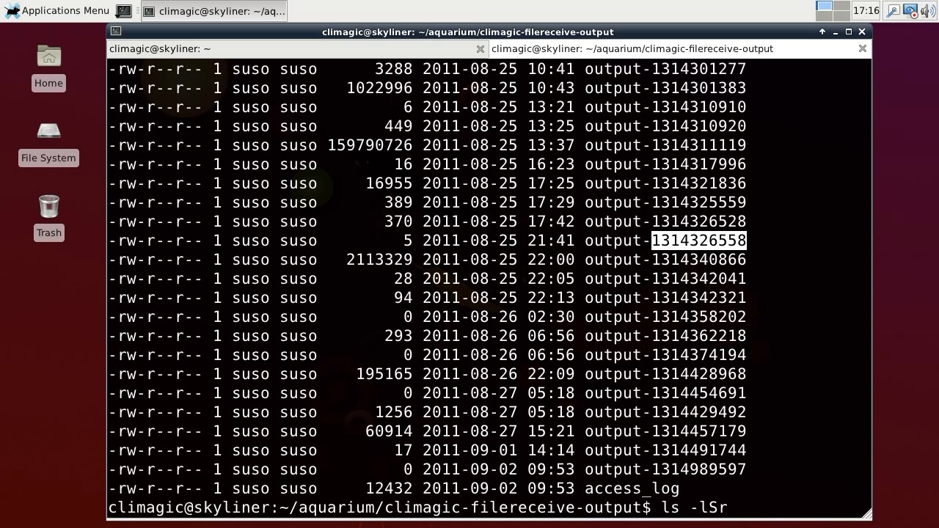
{"action": "type", "text": "h"}
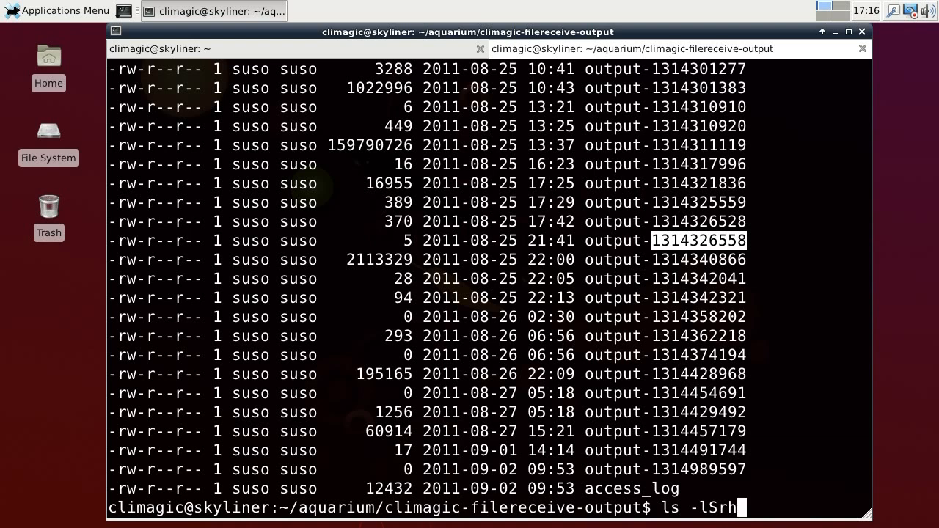
{"action": "key", "text": "Return"}
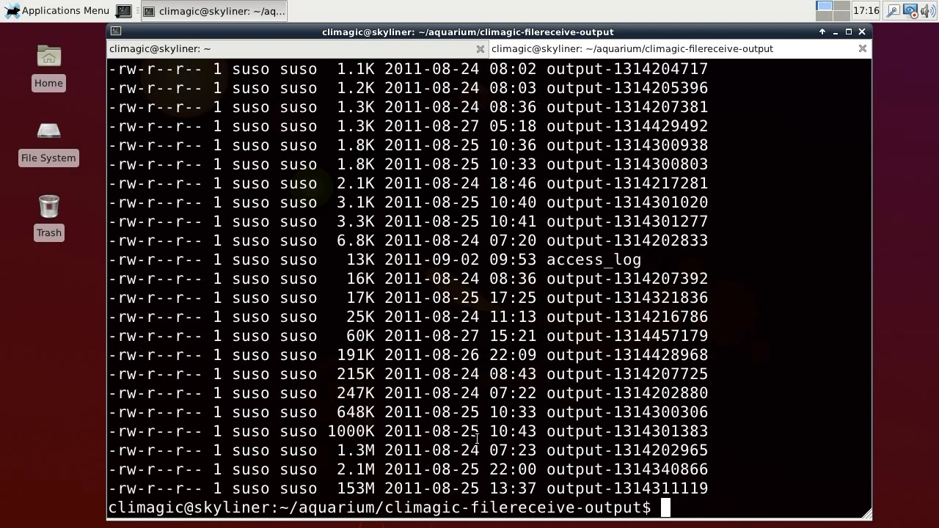
{"action": "double_click", "coordinate": [592, 260]}
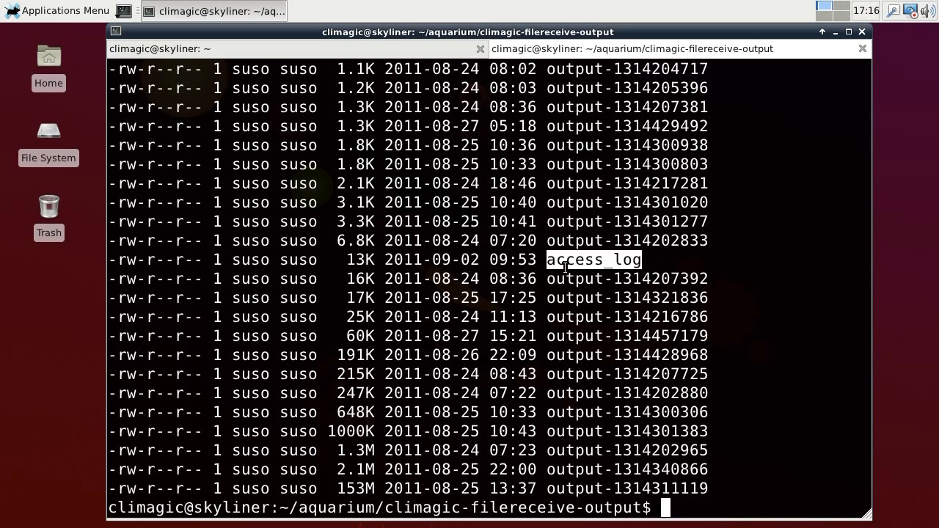
{"action": "mouse_move", "coordinate": [785, 253]}
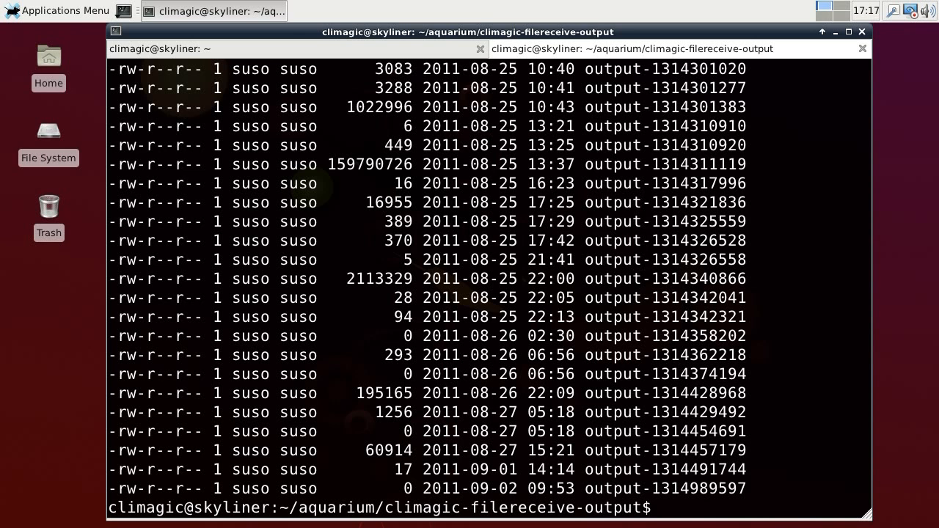
Run find . -size 0 -ls to list every zero-byte output file with details
{"action": "type", "text": "ls"}
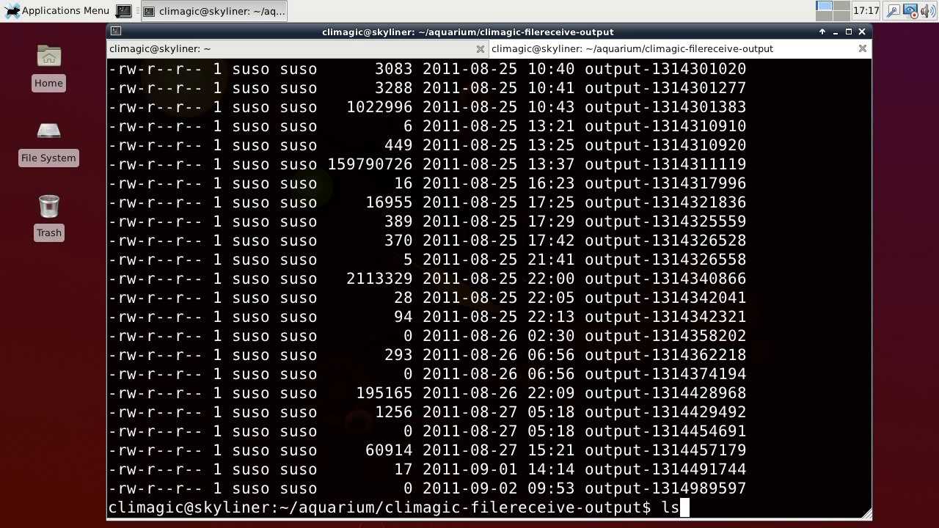
{"action": "type", "text": "-l"}
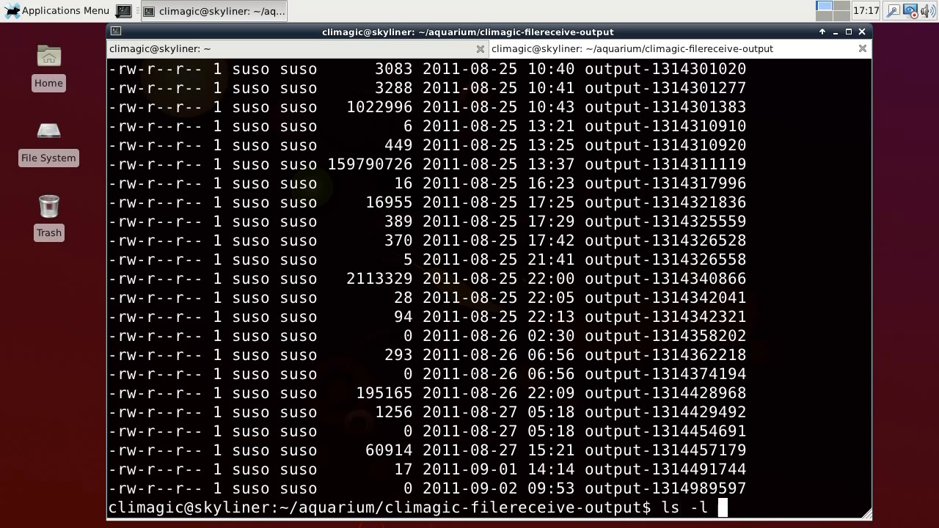
{"action": "type", "text": "find ."}
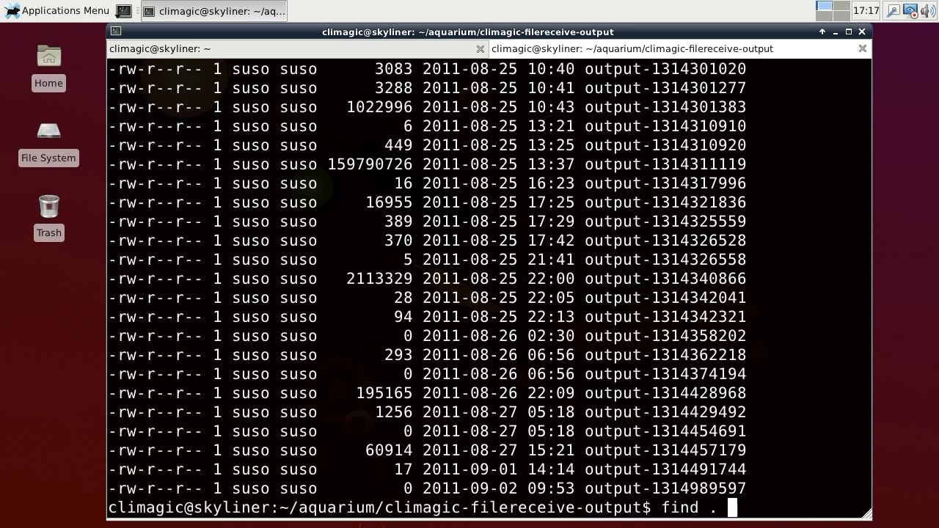
{"action": "type", "text": "-"}
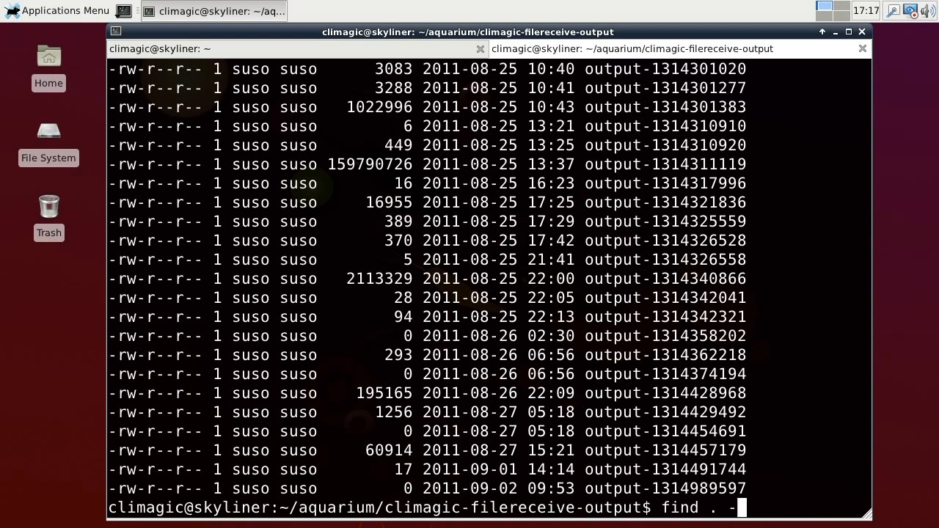
{"action": "key", "text": "Return"}
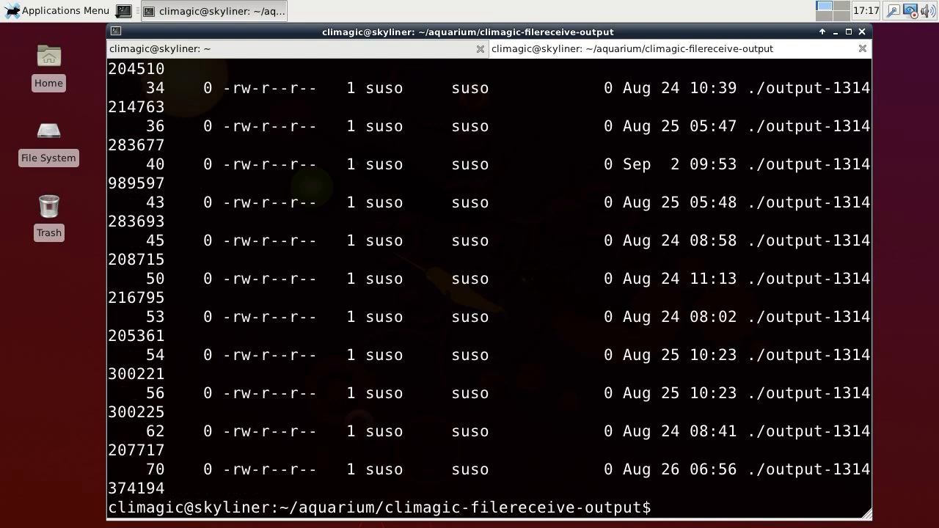
{"action": "type", "text": "mkdir"}
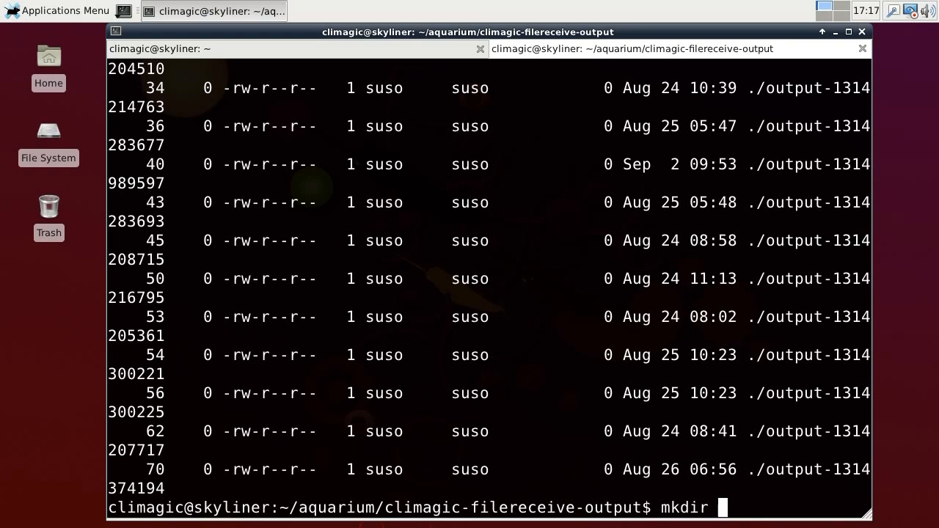
Run mkdir blankfiles, then find . -size 0 -exec mv {} blankfiles/ \; to move empty files
{"action": "type", "text": "blankfi"}
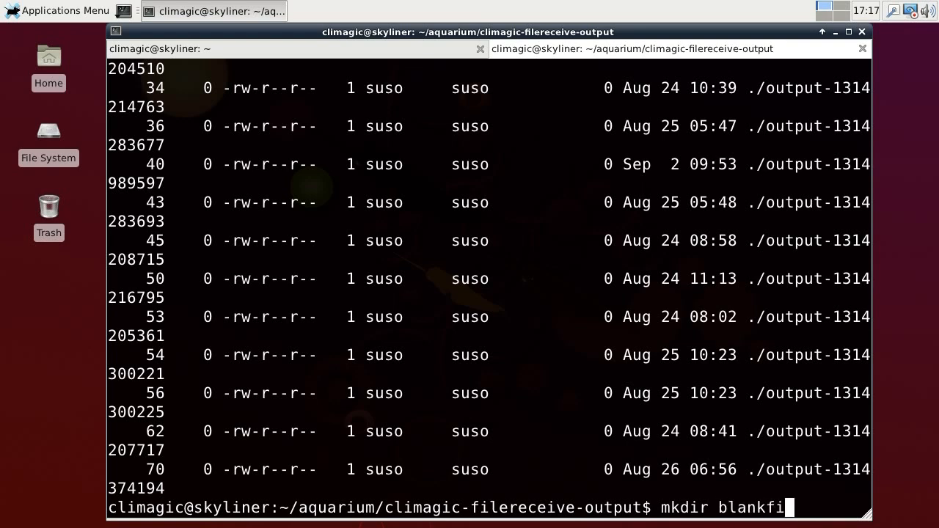
{"action": "key", "text": "Return"}
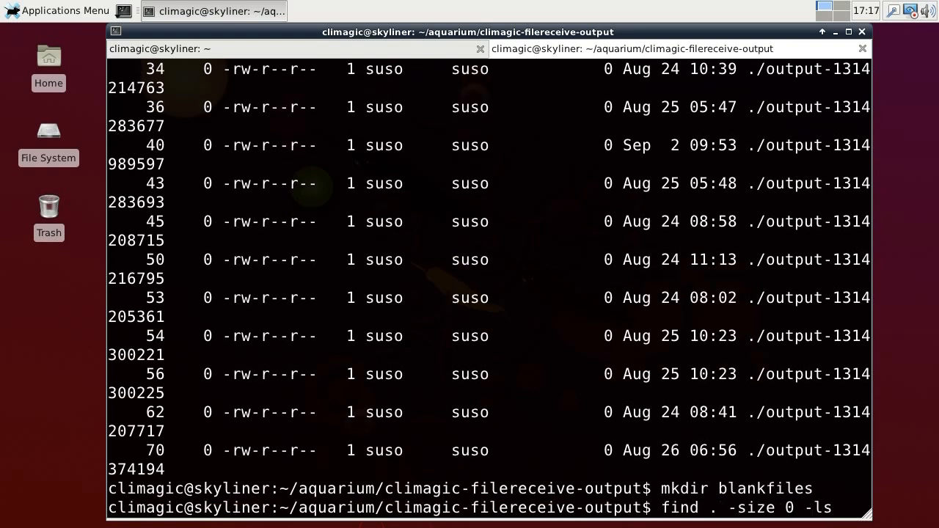
{"action": "type", "text": "-exec"}
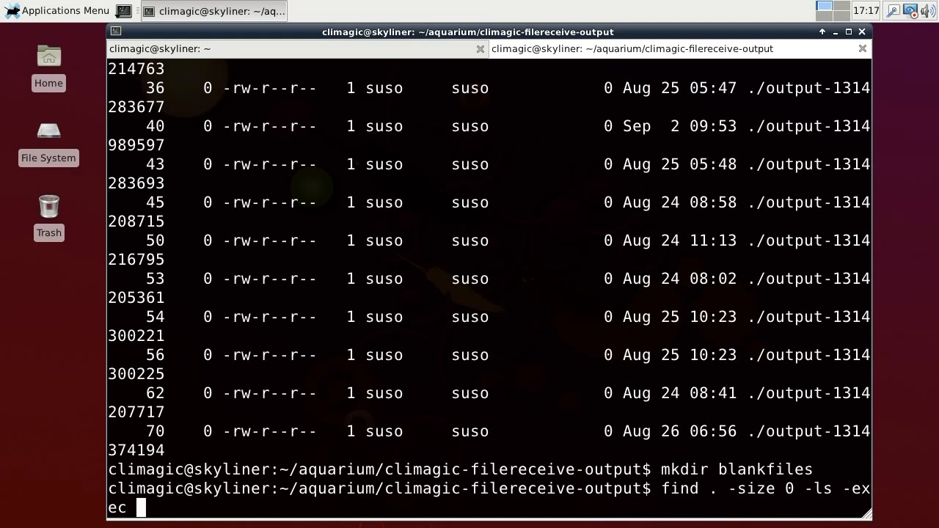
{"action": "type", "text": "mv"}
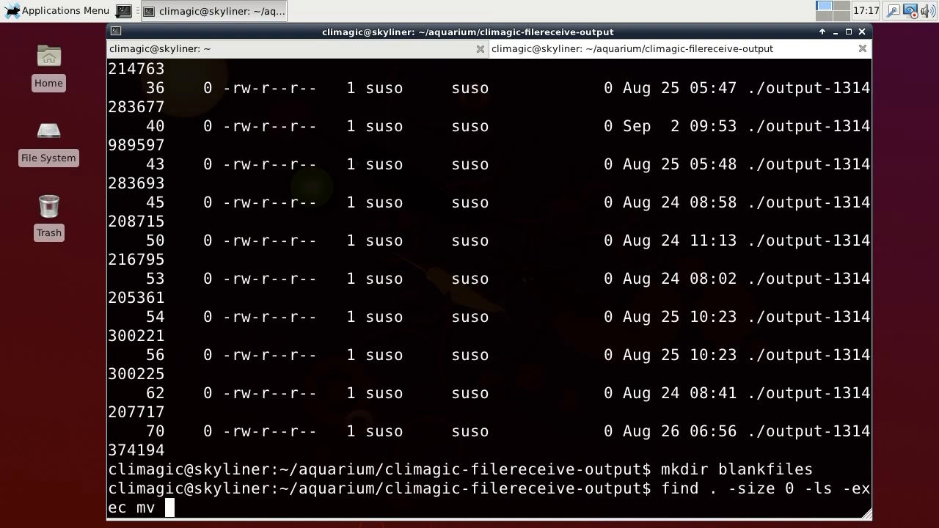
{"action": "type", "text": "{}"}
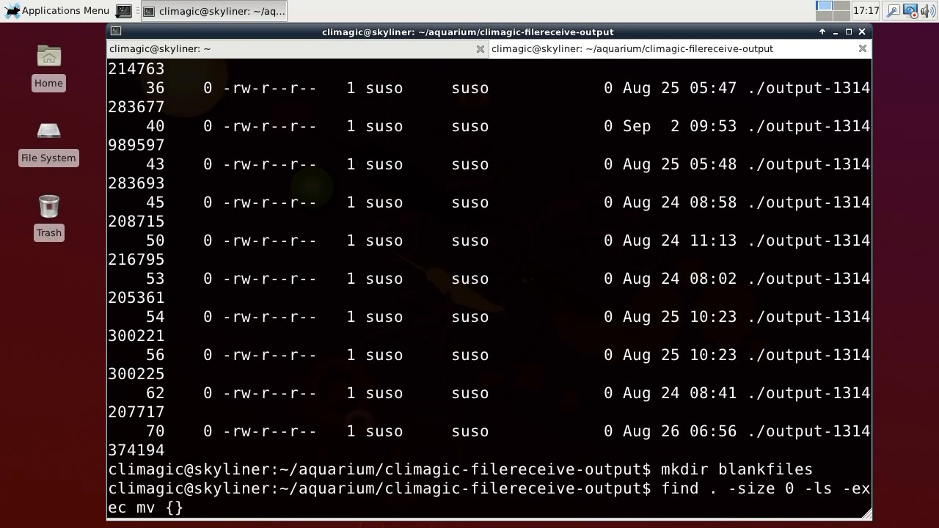
{"action": "type", "text": "blankfiles/"}
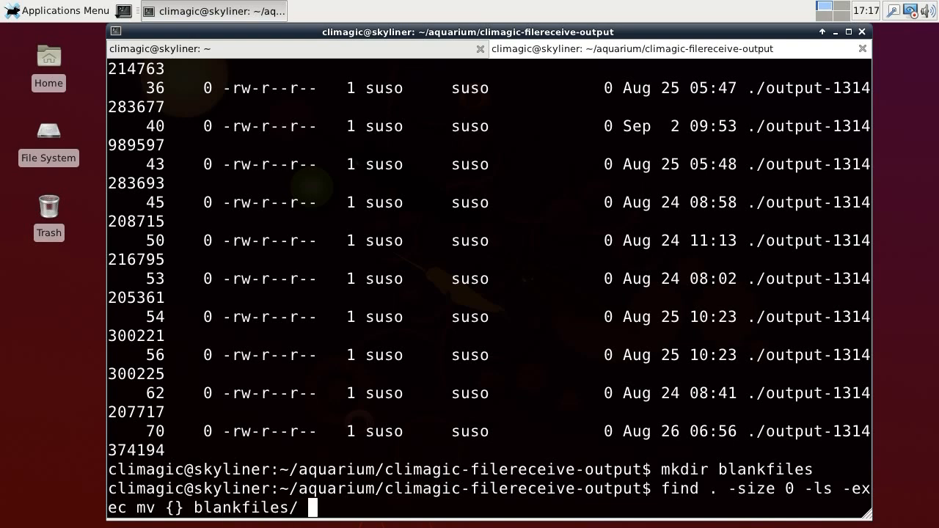
{"action": "type", "text": "\\;"}
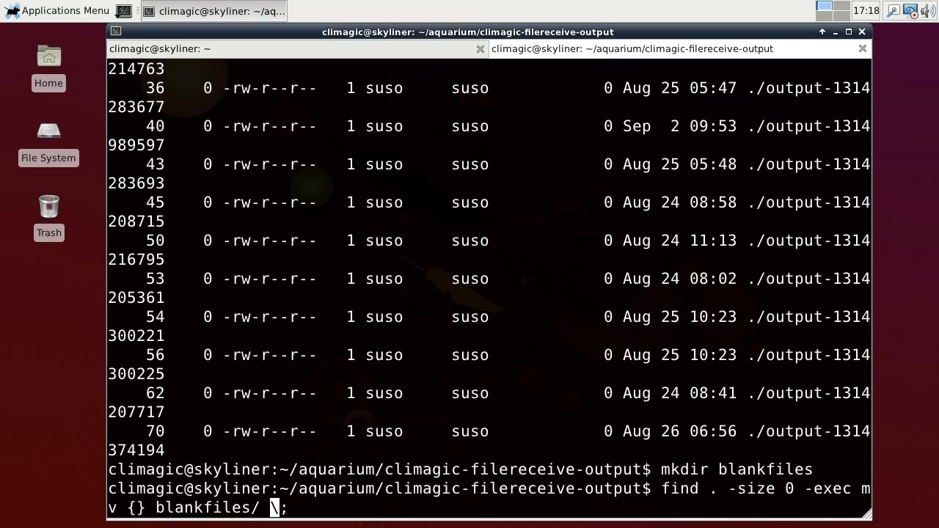
{"action": "key", "text": "Return"}
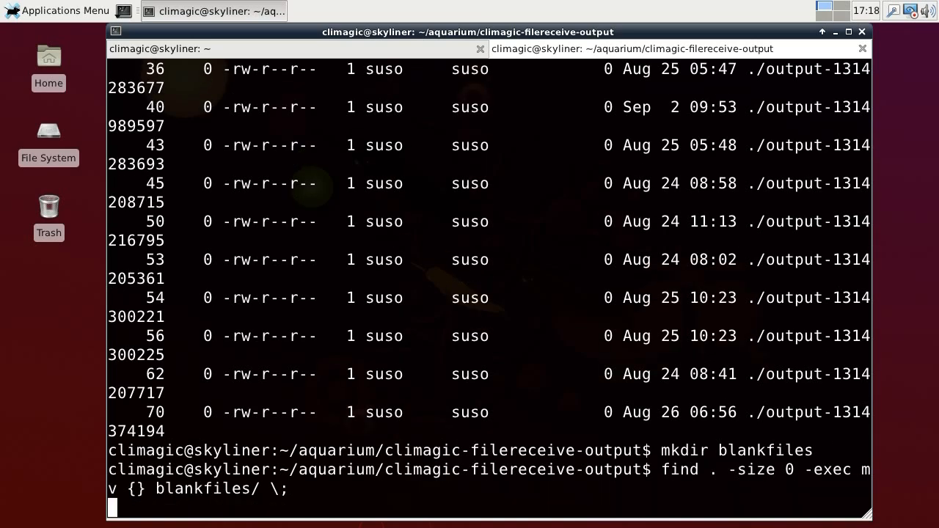
Rerun the empty-file move with -maxdepth 1, then list remaining files with ls -l
{"action": "key", "text": "Return"}
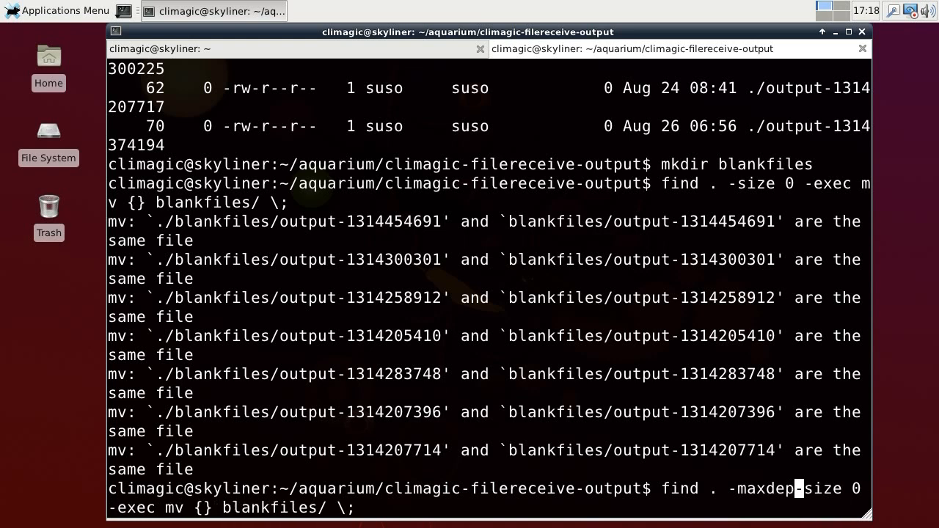
{"action": "key", "text": "Return"}
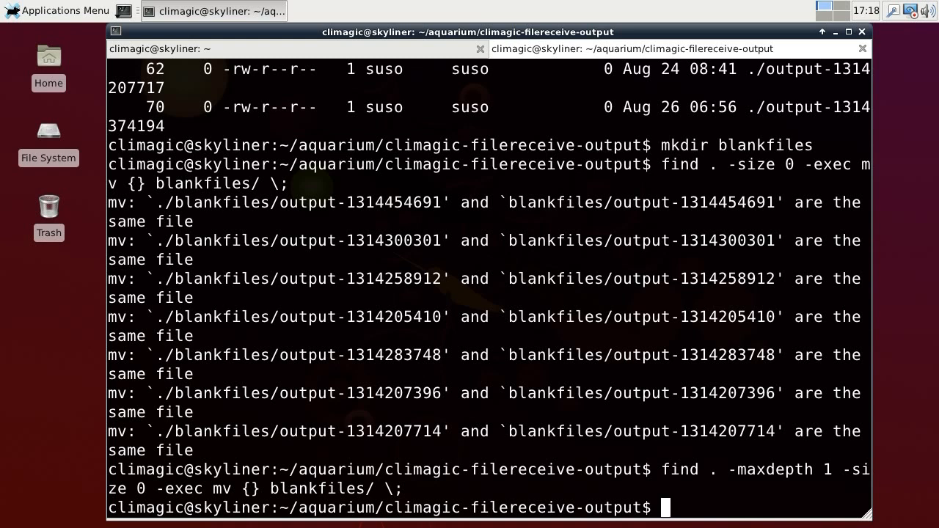
{"action": "key", "text": "Return"}
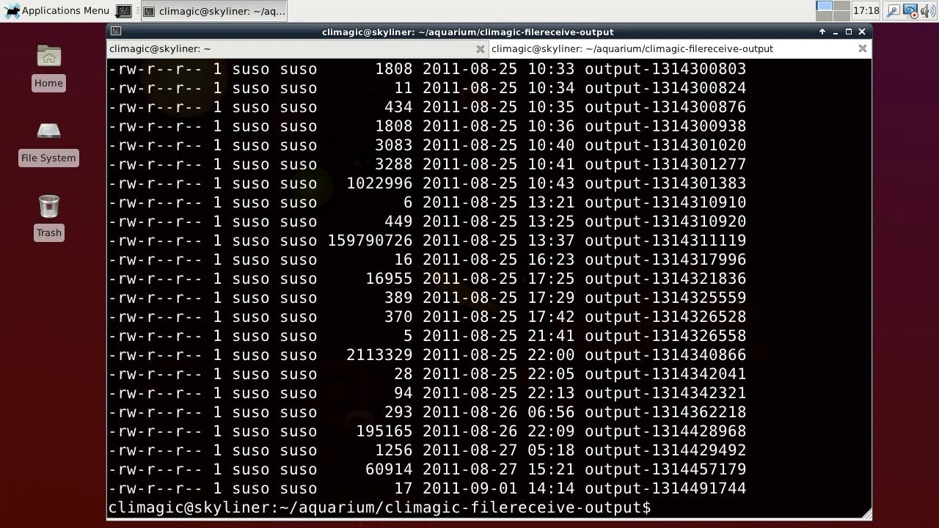
Run file * to show each output file's type, then type file * | less
{"action": "type", "text": "file"}
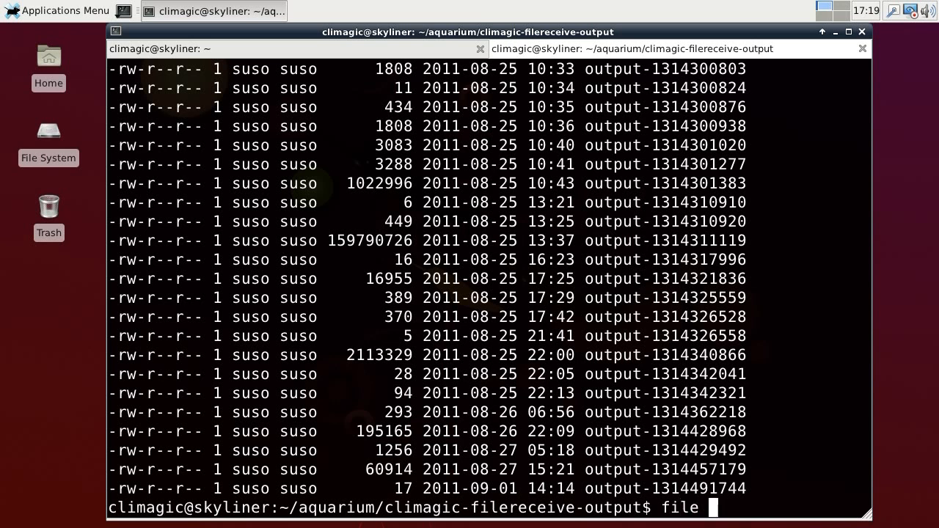
{"action": "type", "text": "*"}
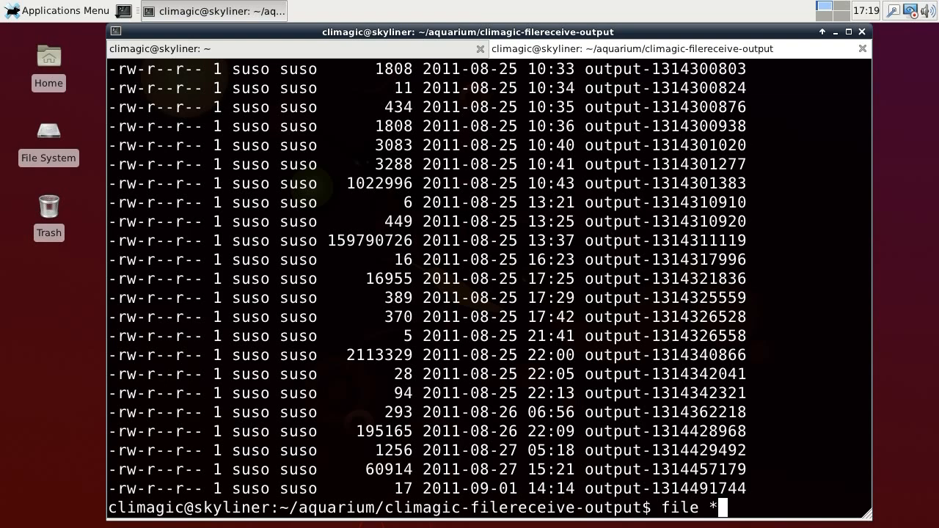
{"action": "key", "text": "Return"}
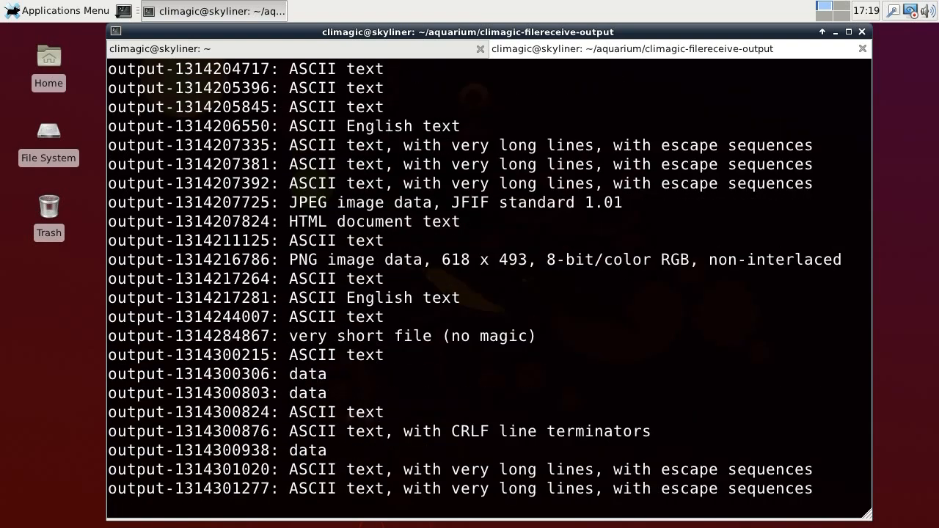
{"action": "scroll", "scroll_direction": "down", "scroll_amount": 3}
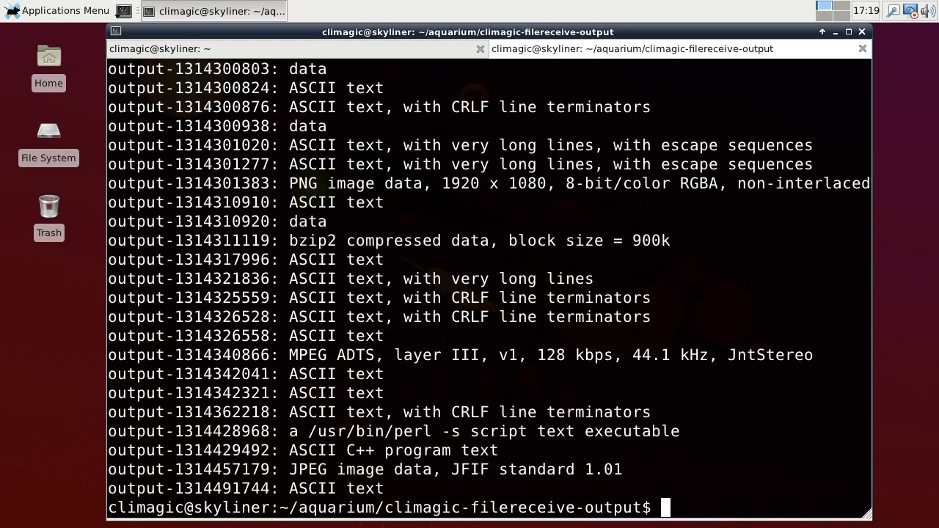
{"action": "type", "text": "file * |"}
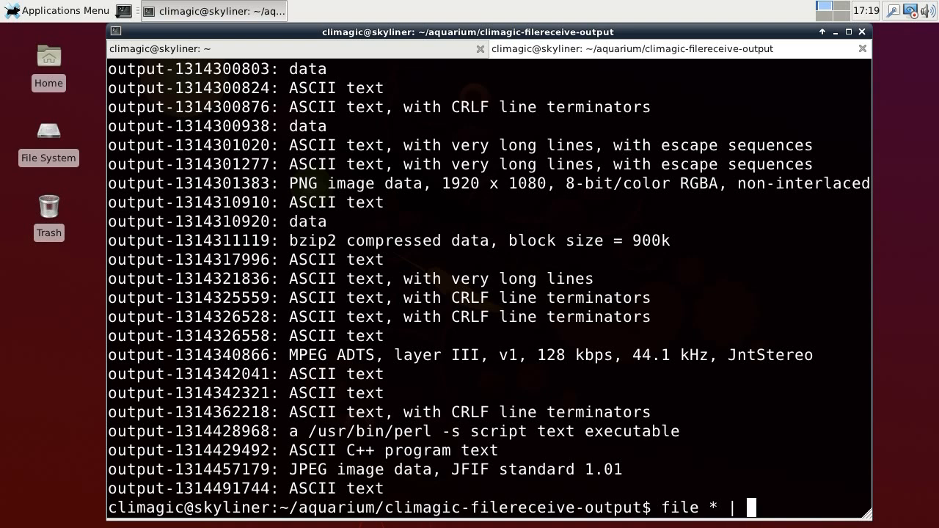
{"action": "type", "text": "less"}
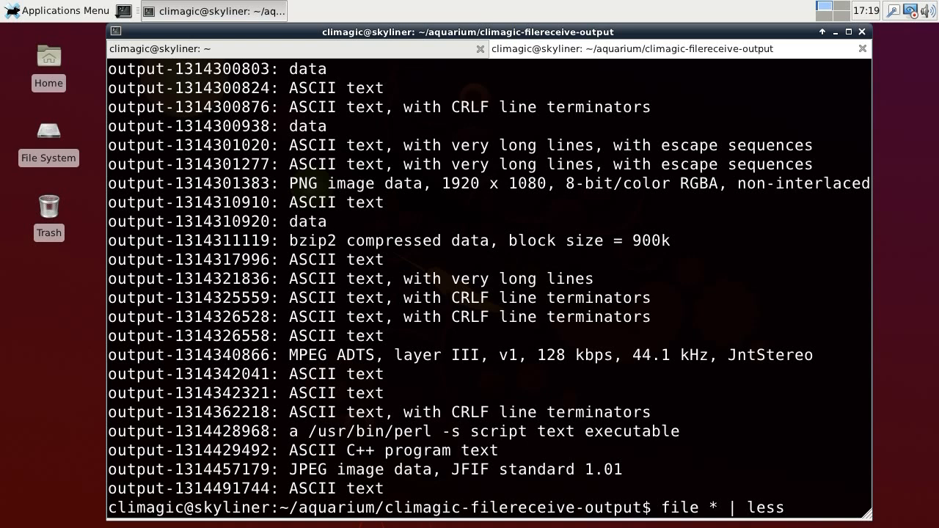
{"action": "mouse_move", "coordinate": [785, 508]}
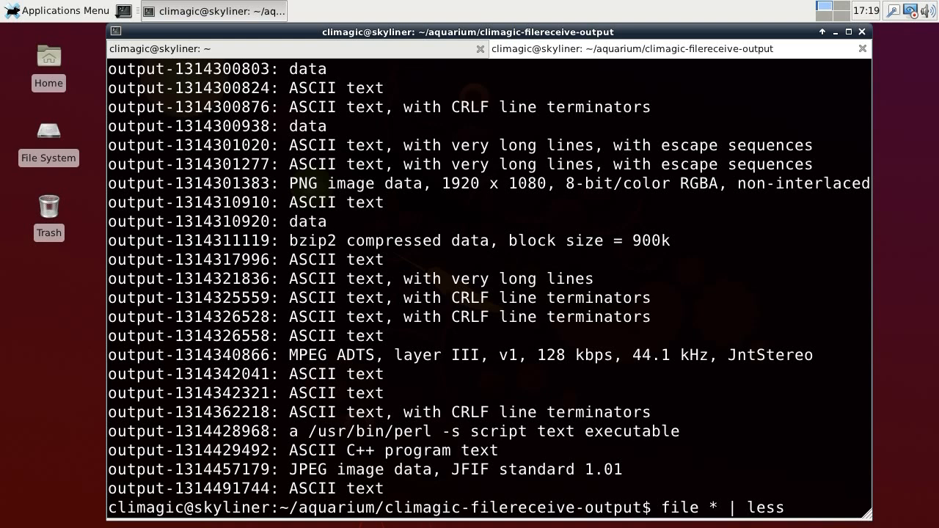
{"action": "mouse_move", "coordinate": [785, 508]}
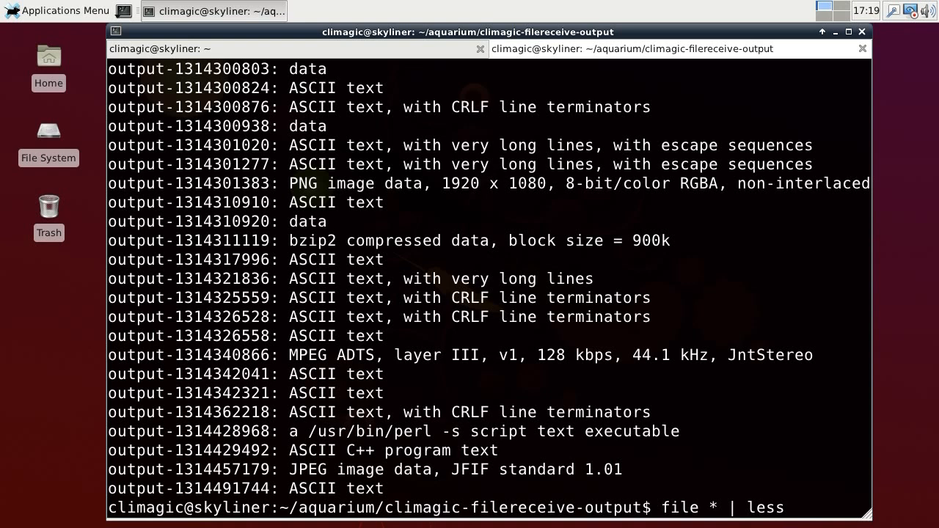
{"action": "mouse_move", "coordinate": [785, 508]}
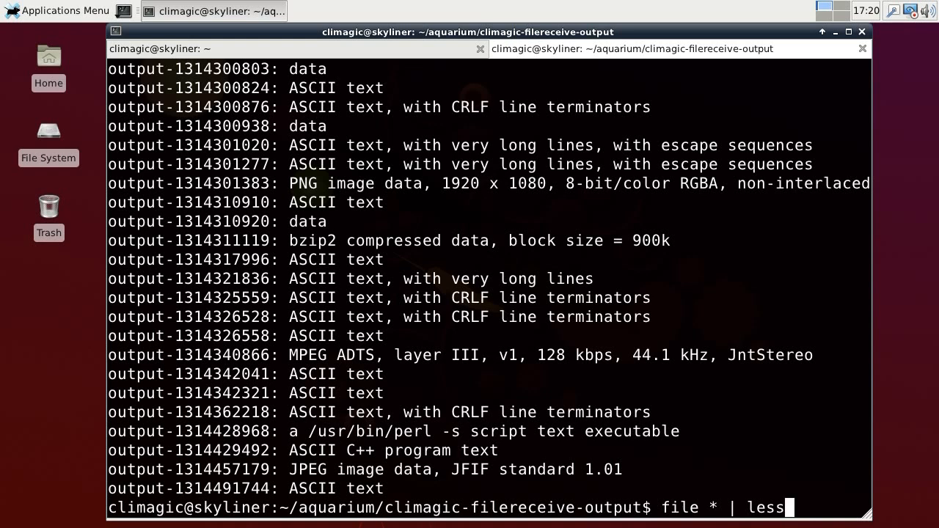
Run file * | less and scroll through the pager to (END)
{"action": "key", "text": "Return"}
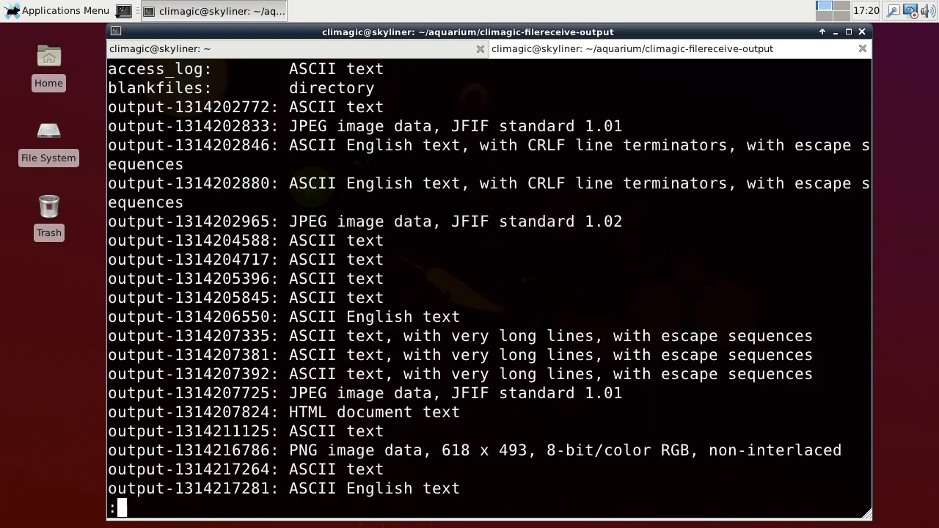
{"action": "scroll", "scroll_direction": "down", "scroll_amount": 3}
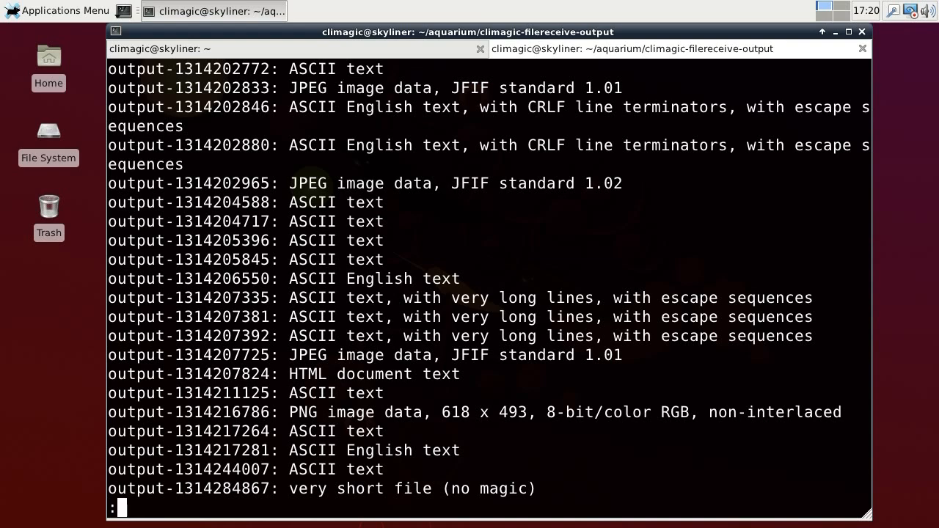
{"action": "scroll", "scroll_direction": "down", "scroll_amount": 3}
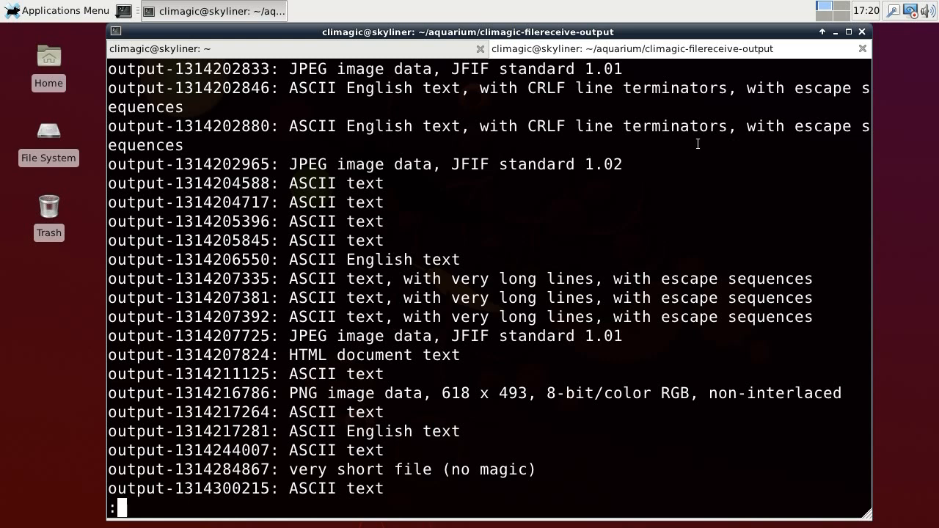
{"action": "mouse_move", "coordinate": [626, 144]}
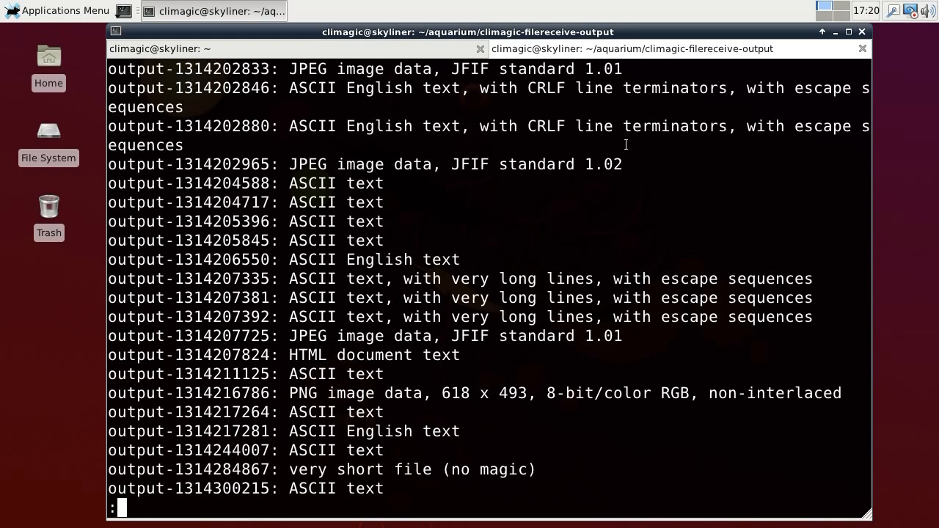
{"action": "mouse_move", "coordinate": [642, 144]}
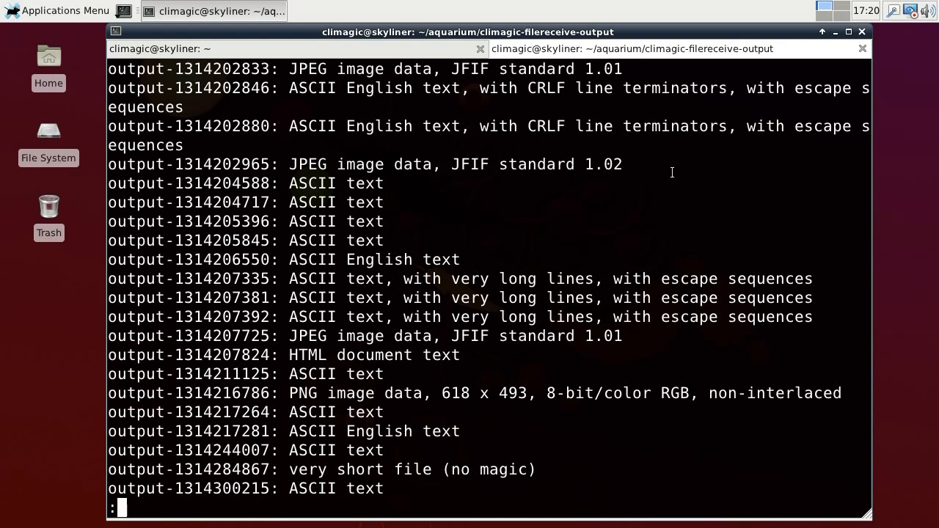
{"action": "scroll", "scroll_direction": "down", "scroll_amount": 3}
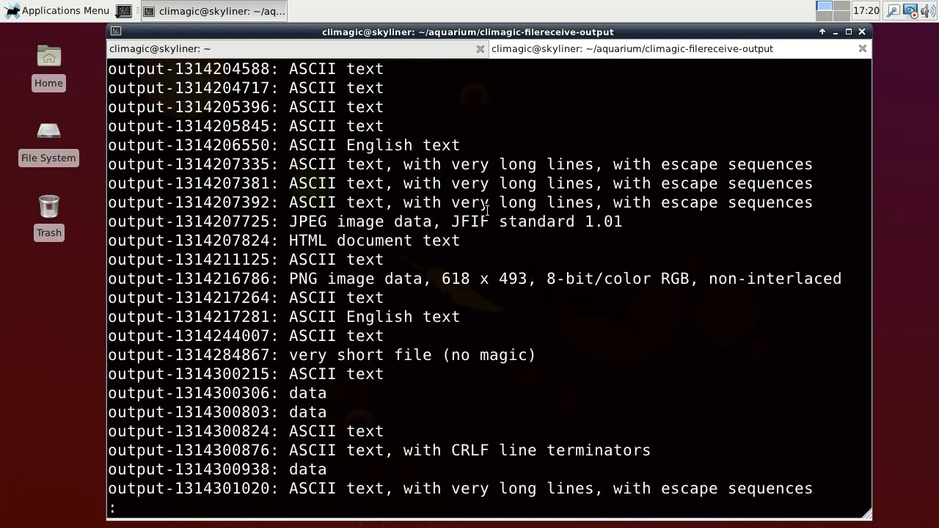
{"action": "scroll", "scroll_direction": "down", "scroll_amount": 3}
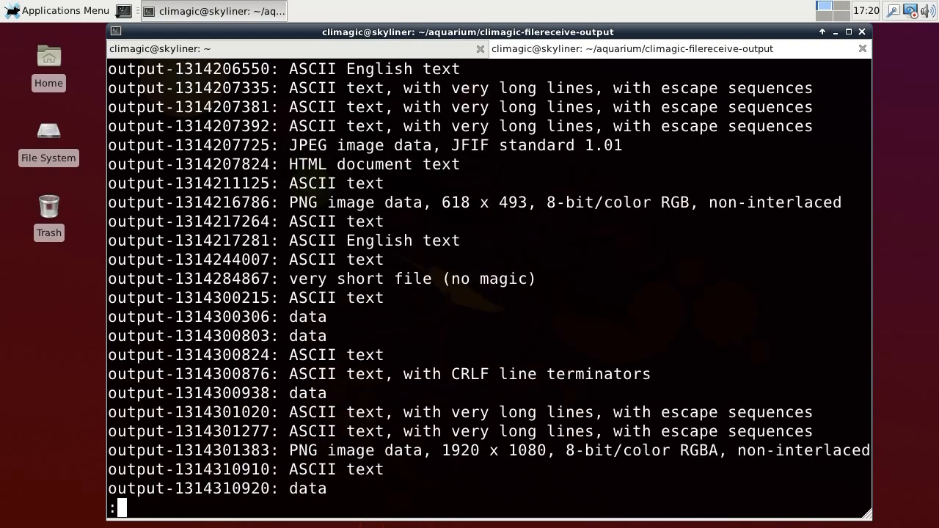
{"action": "scroll", "scroll_direction": "down", "scroll_amount": 3}
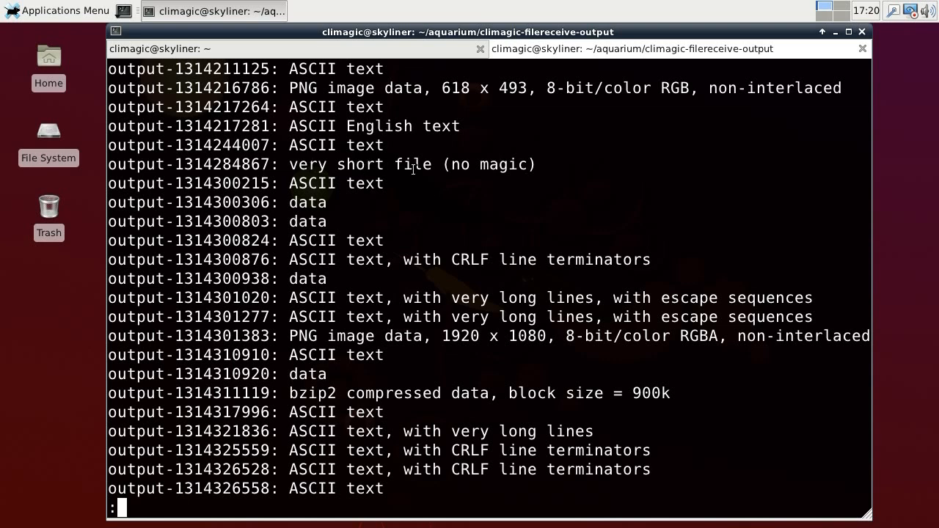
{"action": "scroll", "scroll_direction": "down", "scroll_amount": 3}
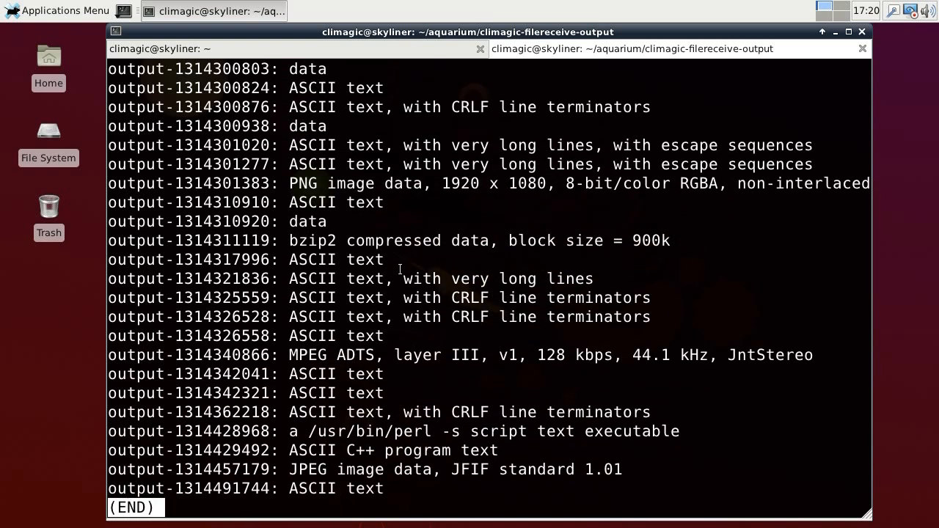
{"action": "mouse_move", "coordinate": [463, 241]}
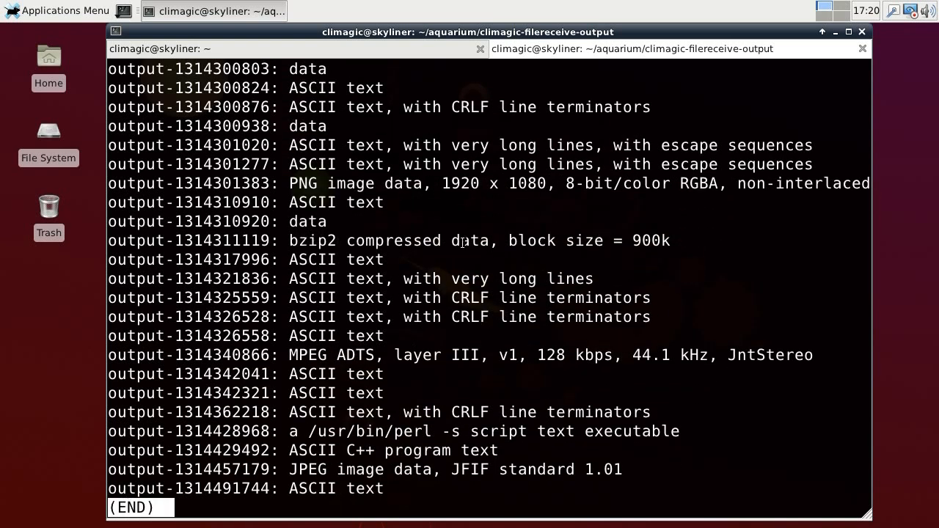
{"action": "mouse_move", "coordinate": [366, 367]}
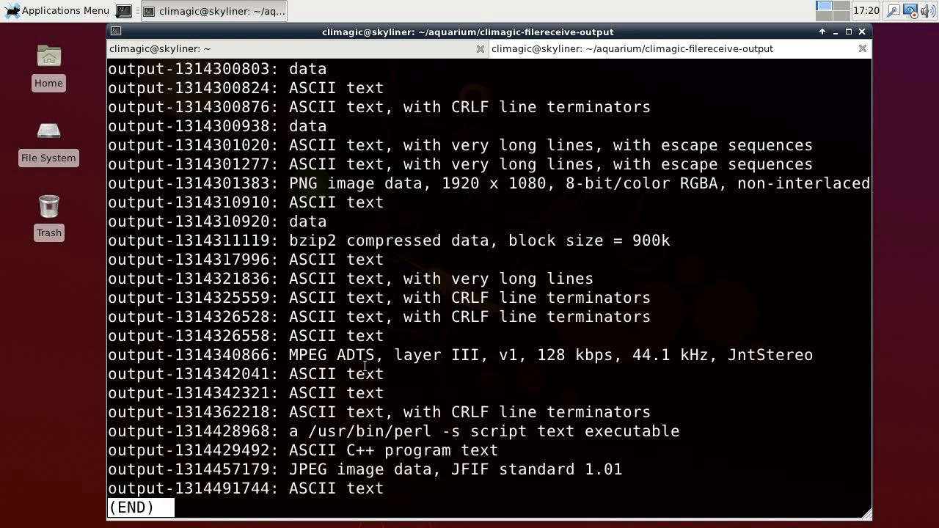
{"action": "mouse_move", "coordinate": [415, 360]}
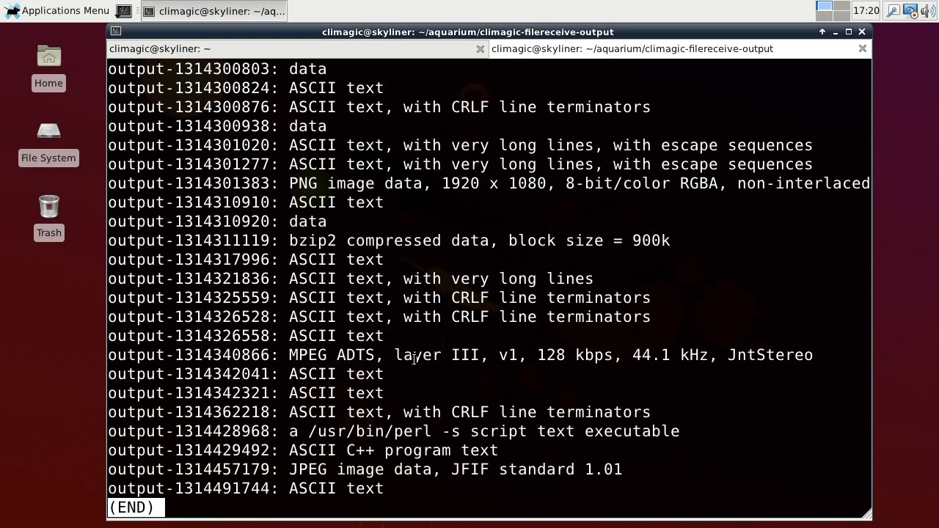
{"action": "mouse_move", "coordinate": [352, 448]}
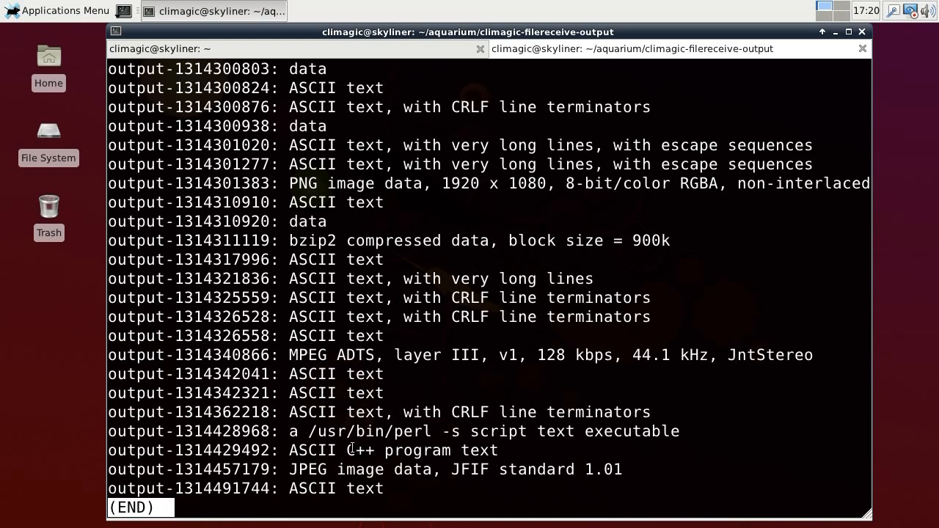
{"action": "mouse_move", "coordinate": [503, 432]}
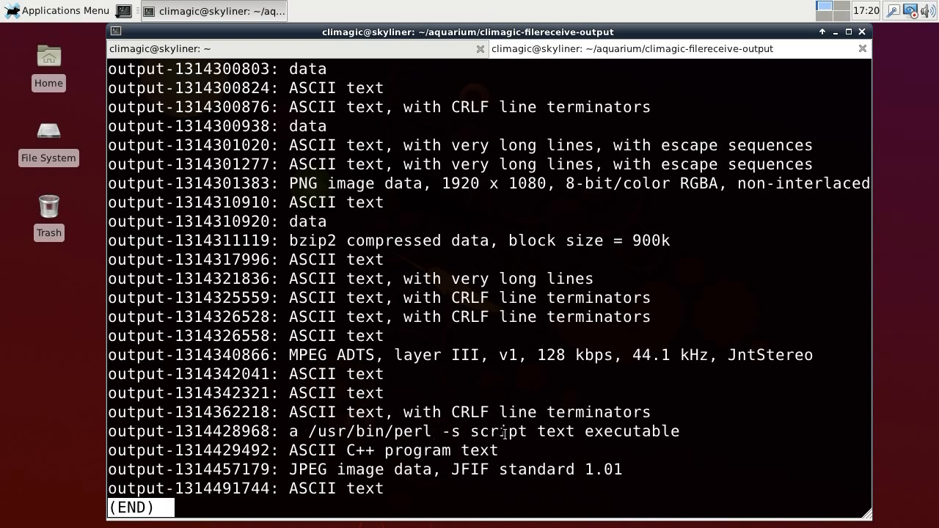
{"action": "mouse_move", "coordinate": [686, 356]}
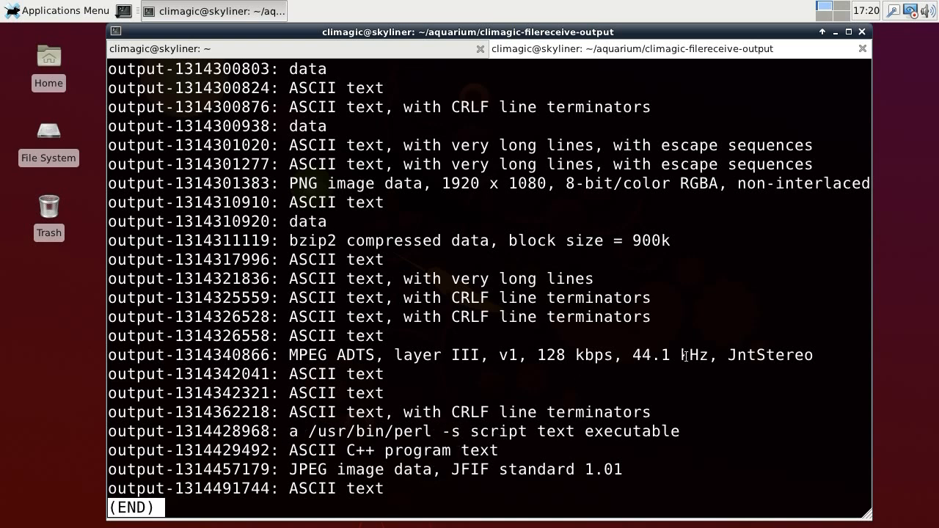
{"action": "mouse_move", "coordinate": [558, 339]}
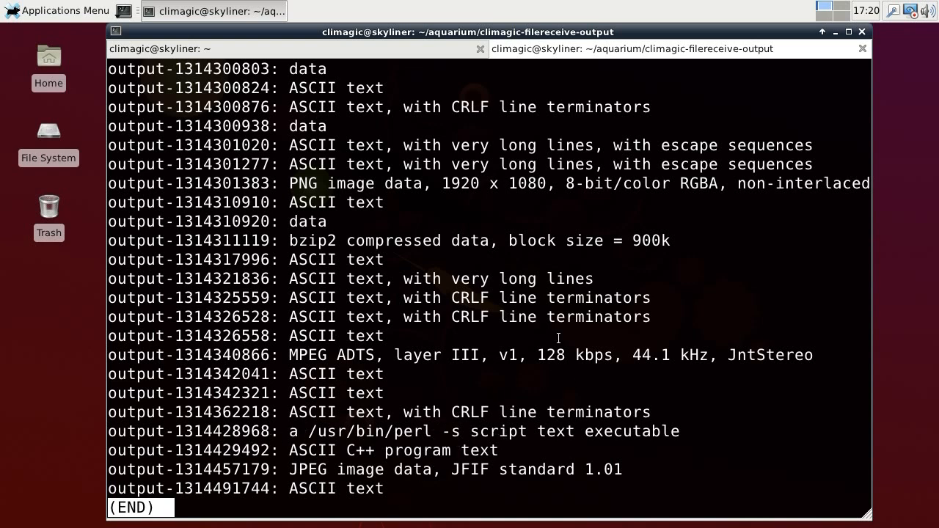